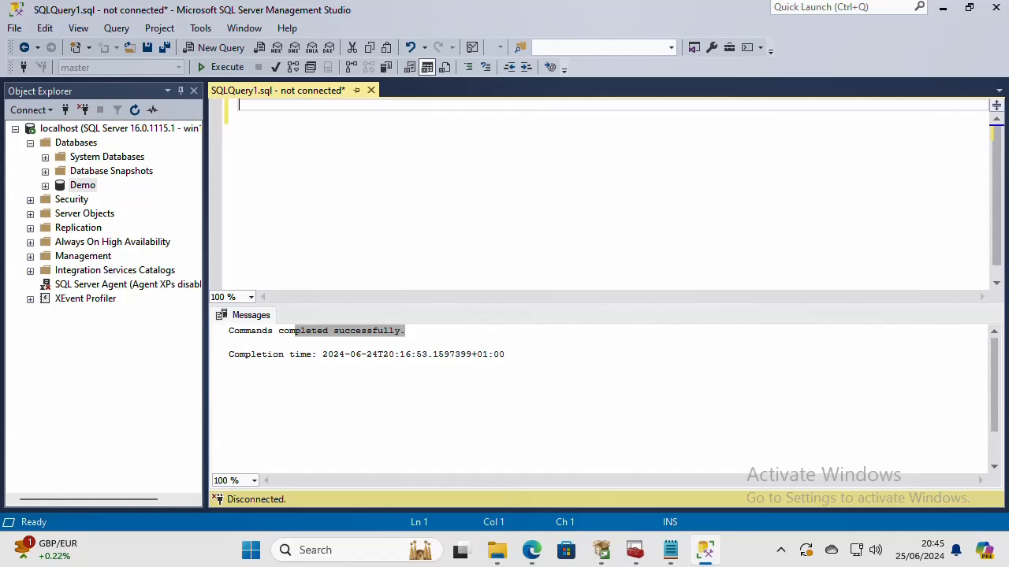
mouse_move(372, 174)
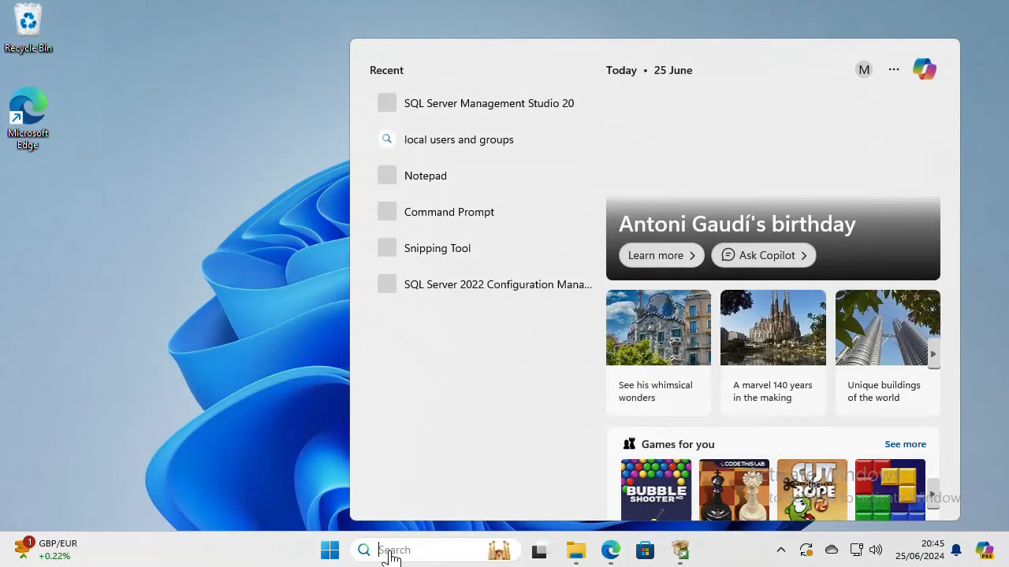
Launch Control Panel from Windows Search by searching 'control'.
type("control")
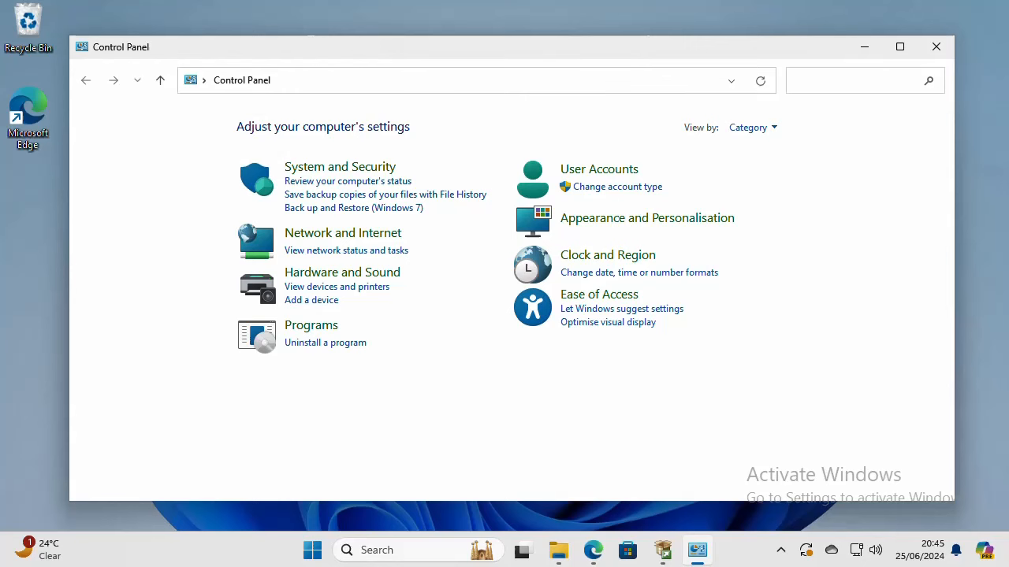
mouse_move(366, 250)
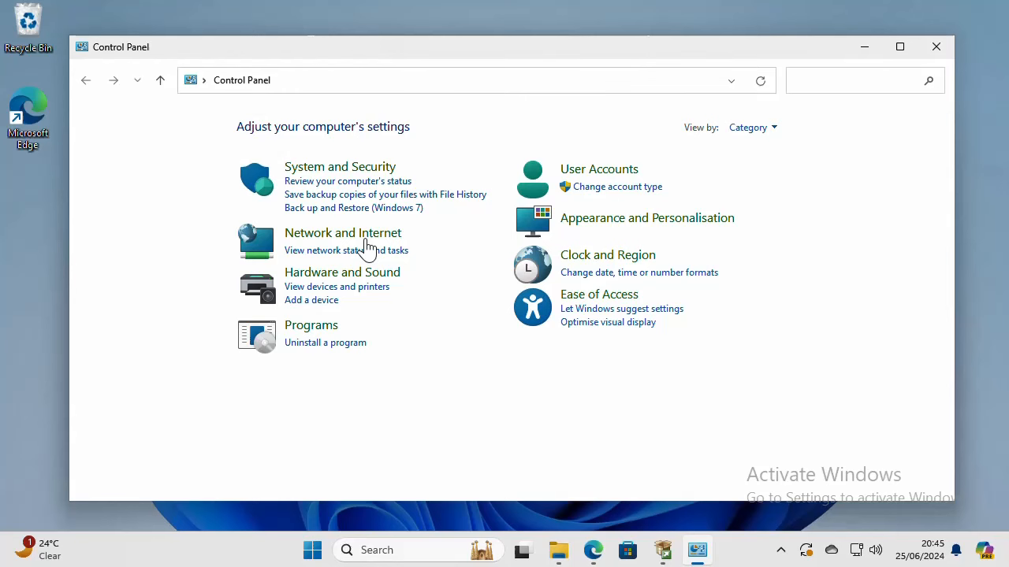
mouse_move(315, 378)
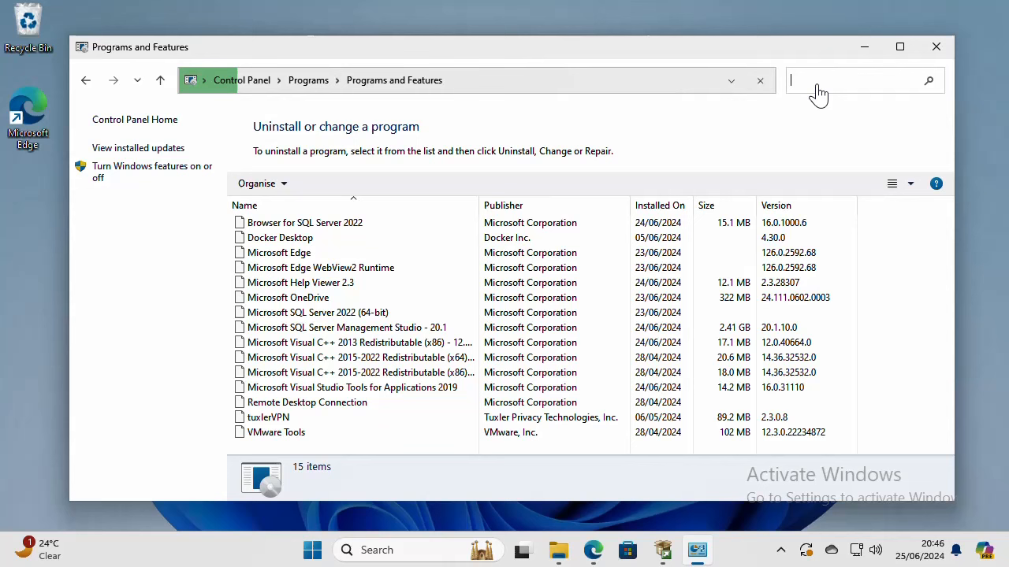
Filter installed programs to 'sql' and bring up the change options for Microsoft SQL Server 2022 (64-bit).
type("sql")
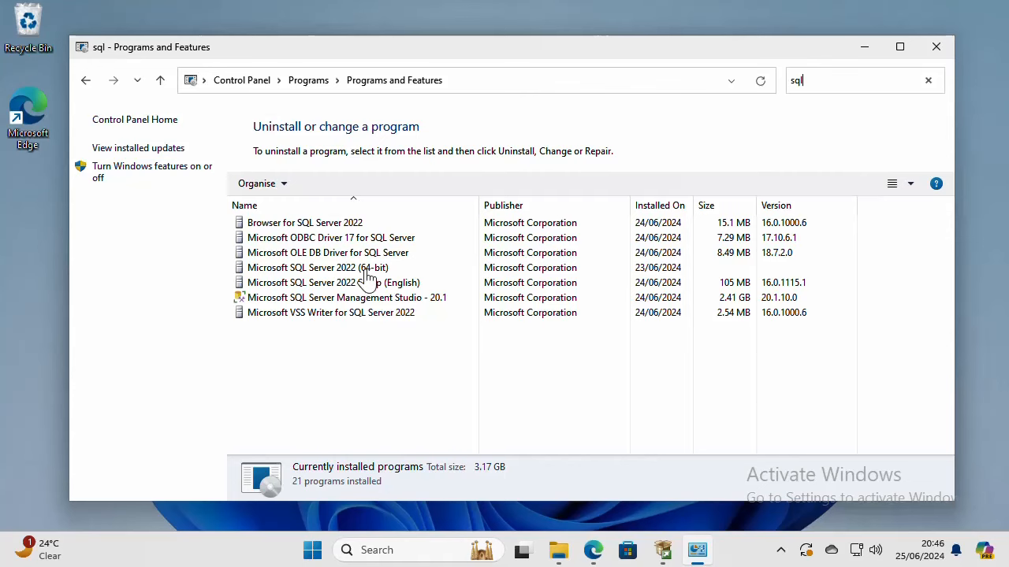
left_click(319, 268)
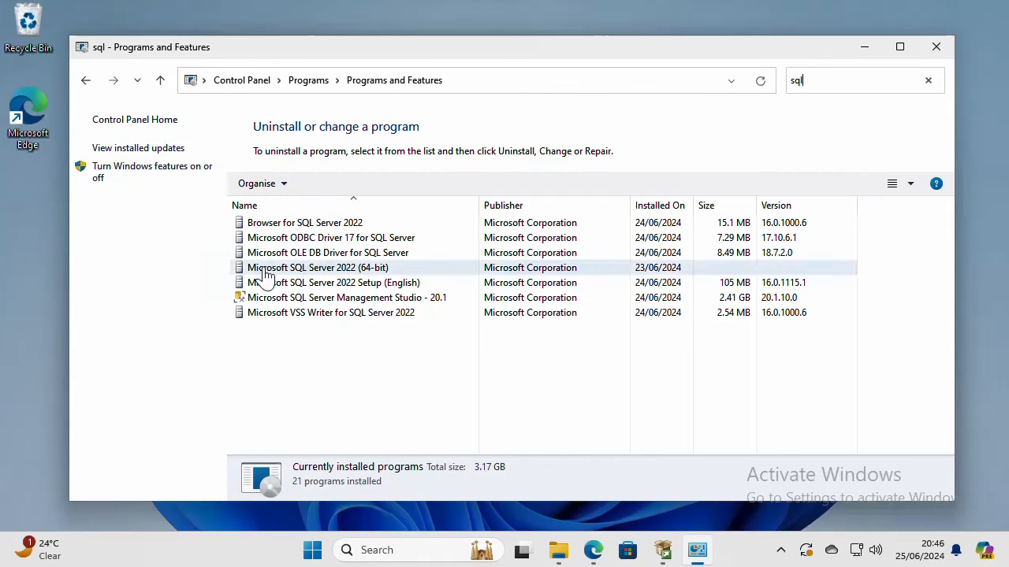
left_click(334, 282)
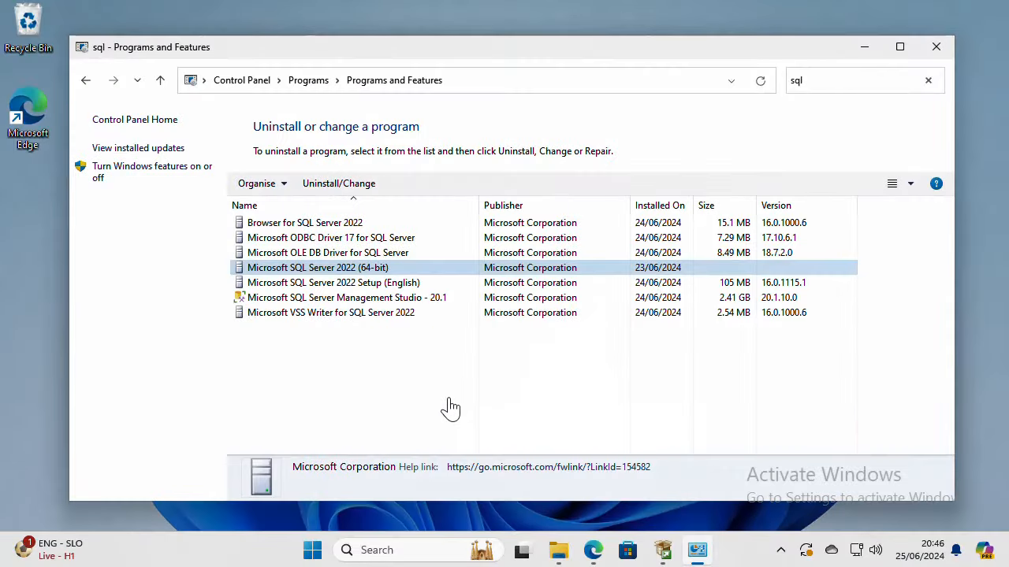
double_click(318, 268)
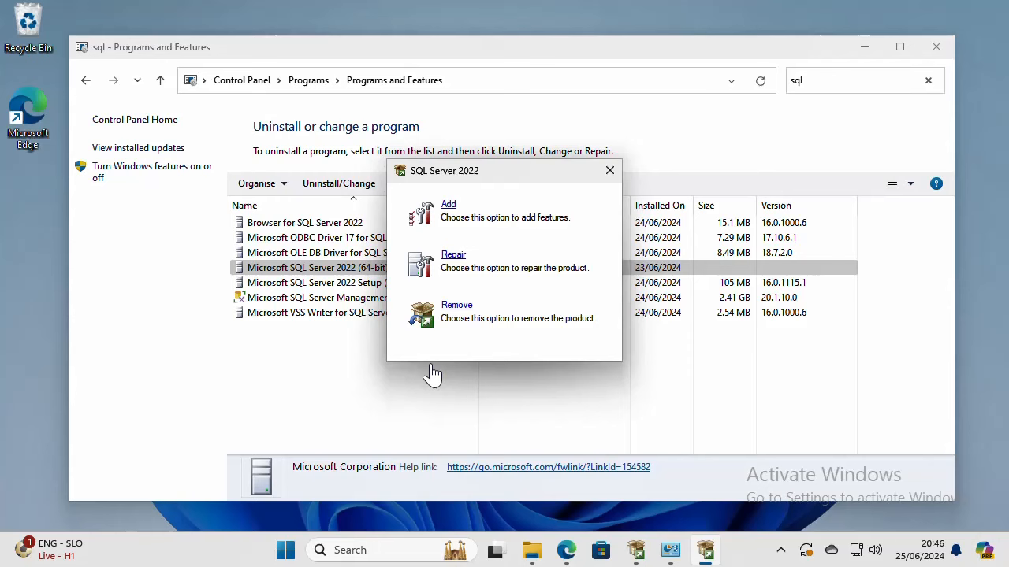
Choose Remove and continue with the MSSQLSERVER instance selected.
left_click(609, 170)
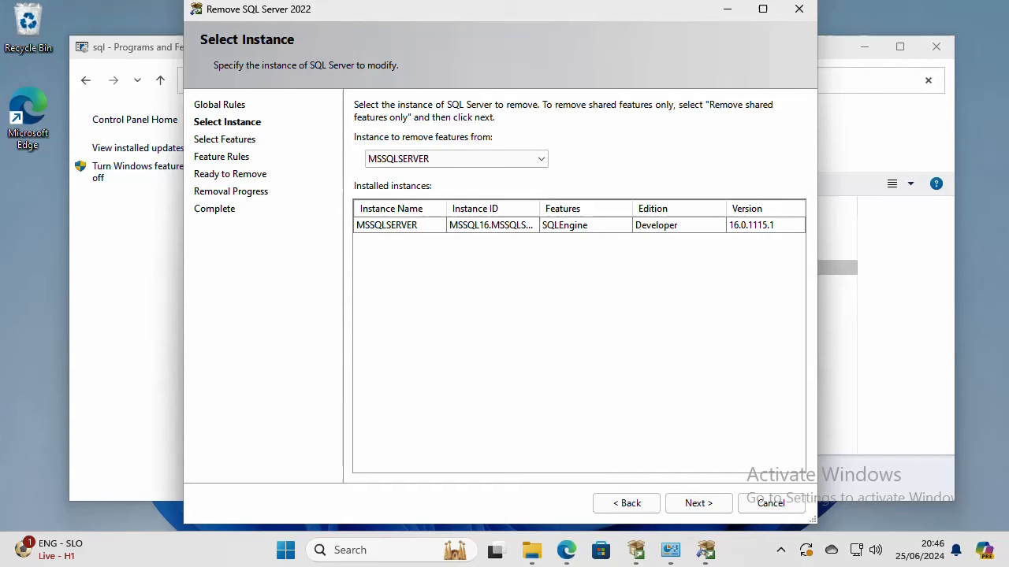
left_click(698, 503)
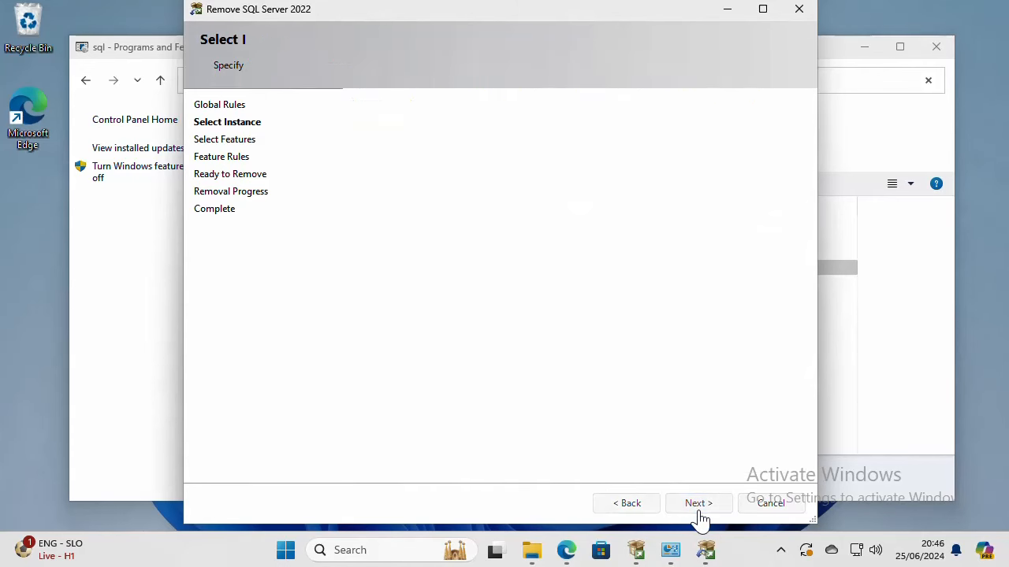
left_click(699, 502)
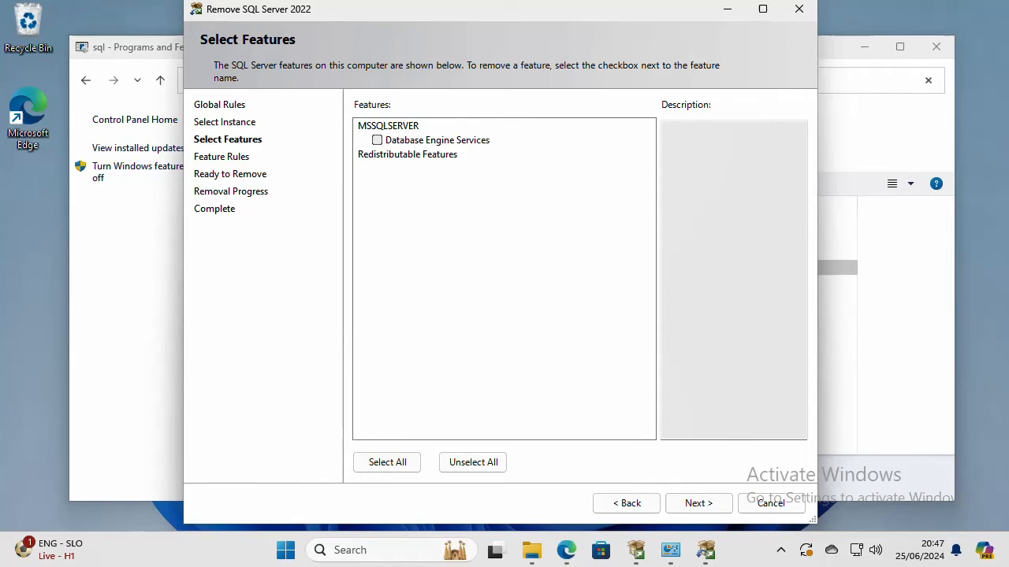
mouse_move(394, 192)
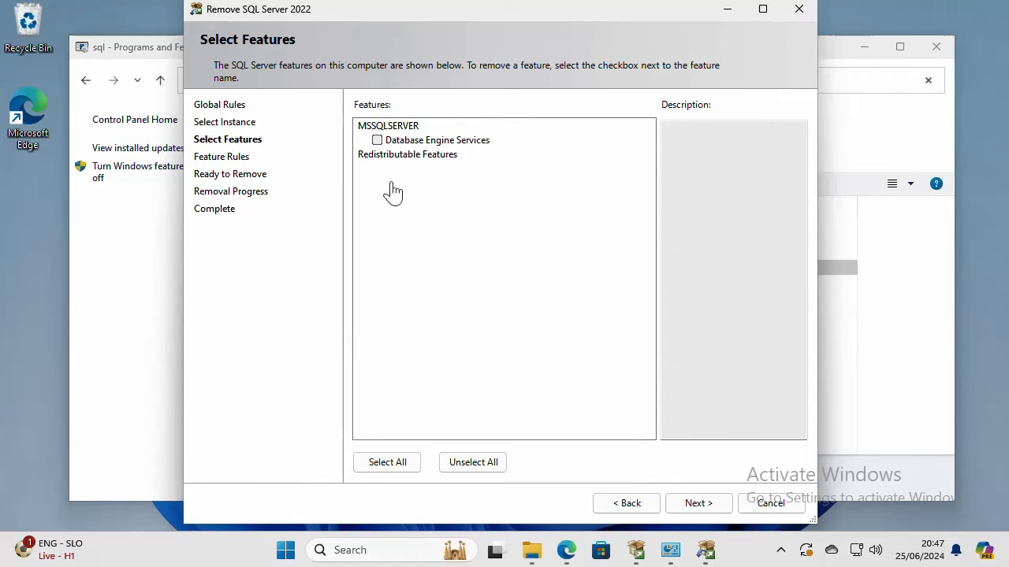
Mark Database Engine Services for removal and advance to the Ready to Remove summary.
left_click(379, 139)
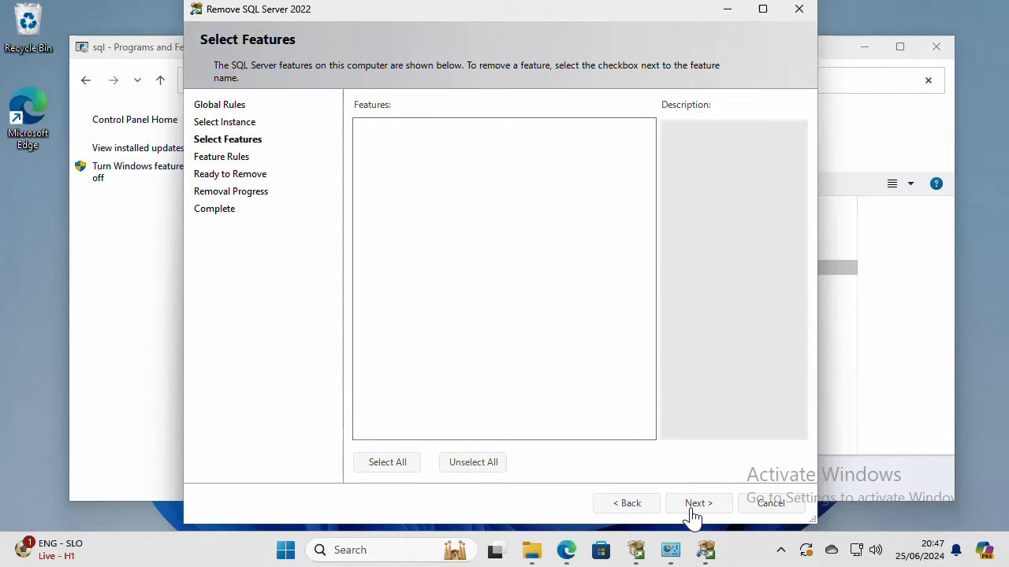
left_click(699, 502)
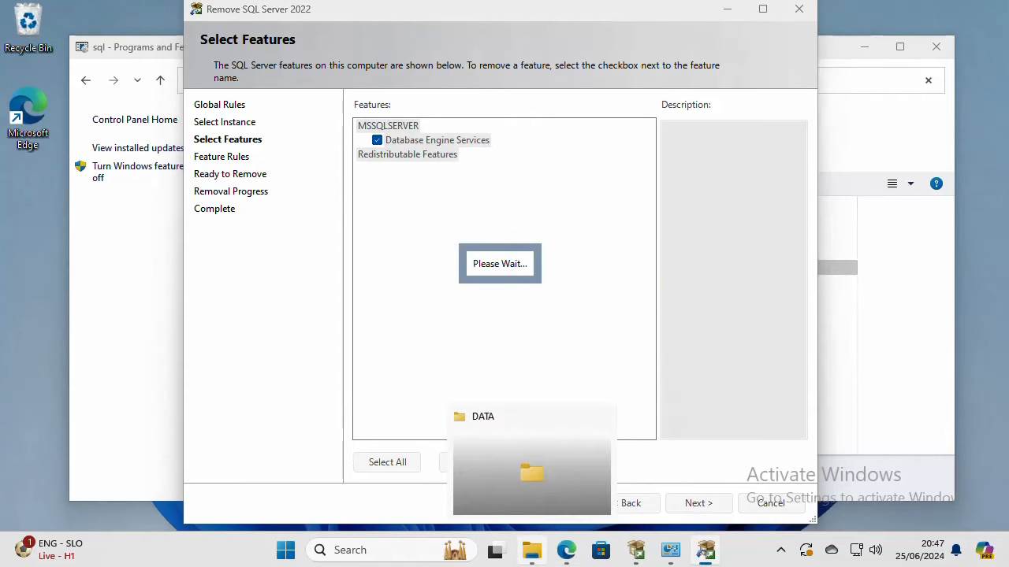
left_click(696, 503)
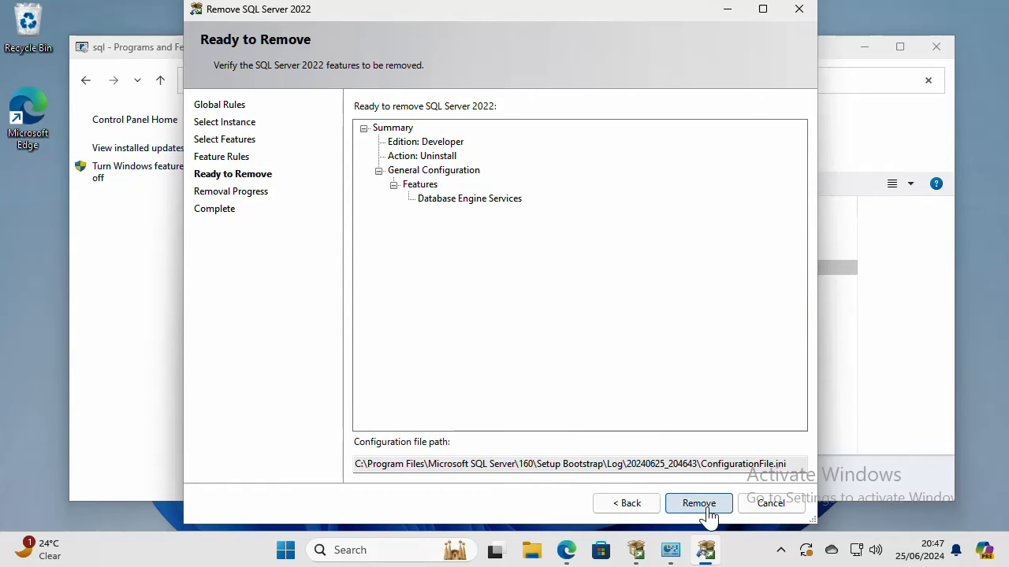
Run the removal of Database Engine Services and close the wizard once it reports Succeeded.
left_click(698, 504)
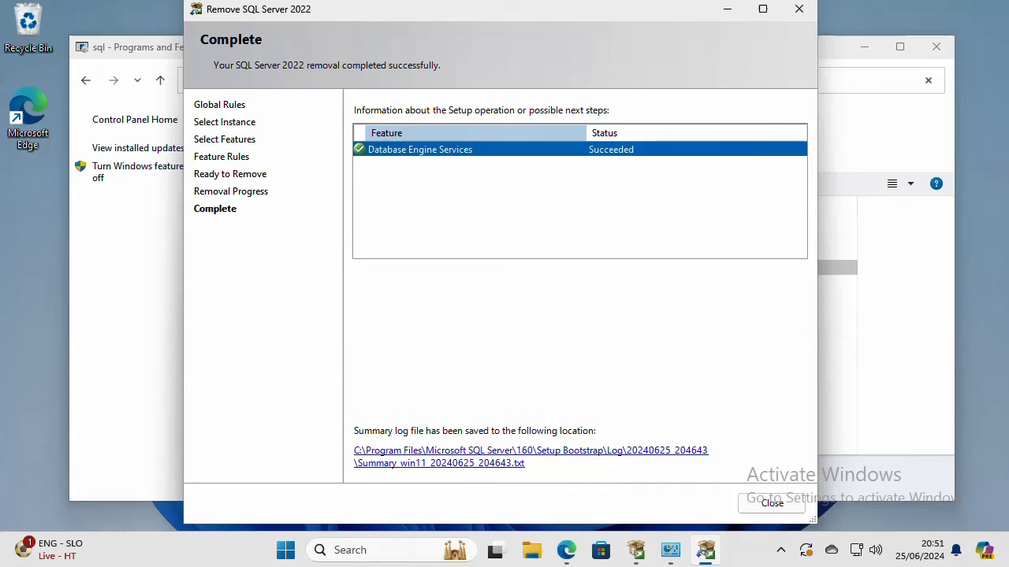
mouse_move(613, 167)
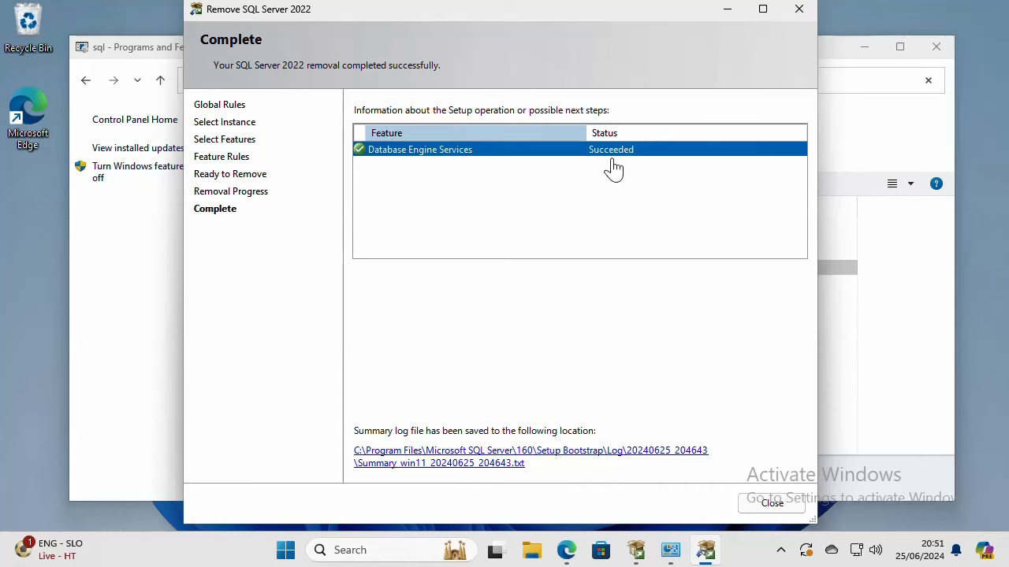
mouse_move(734, 411)
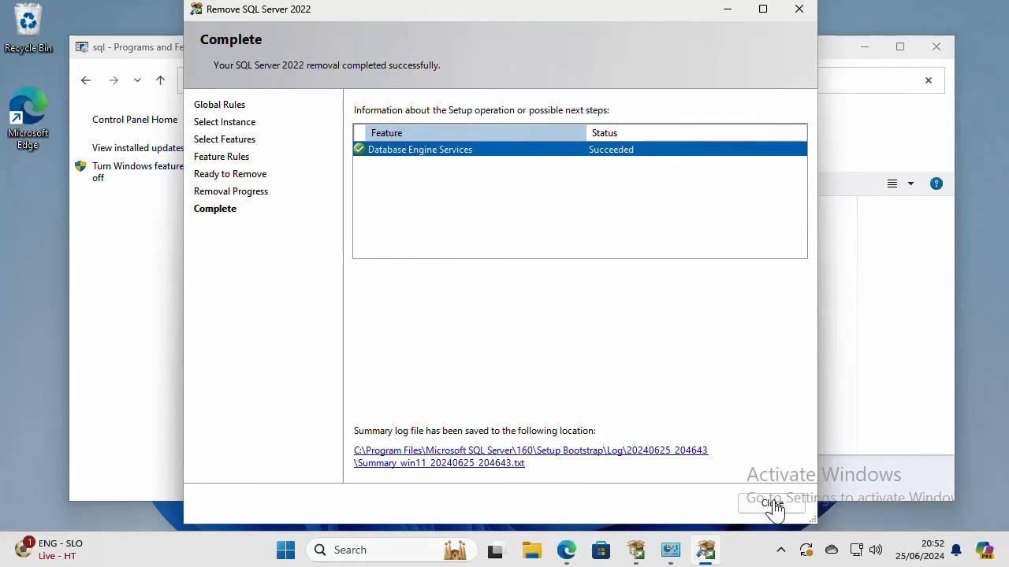
left_click(771, 505)
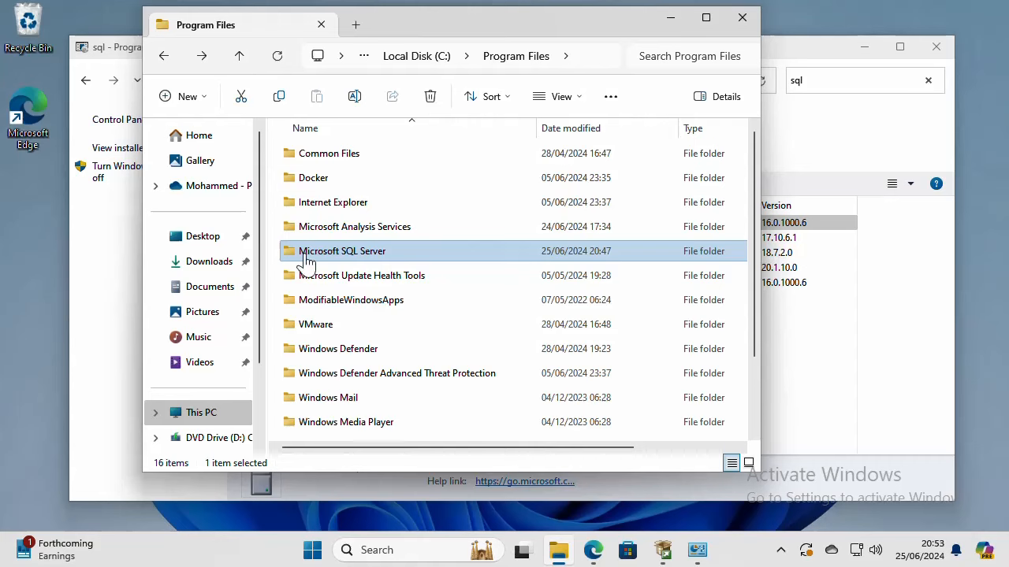
mouse_move(353, 259)
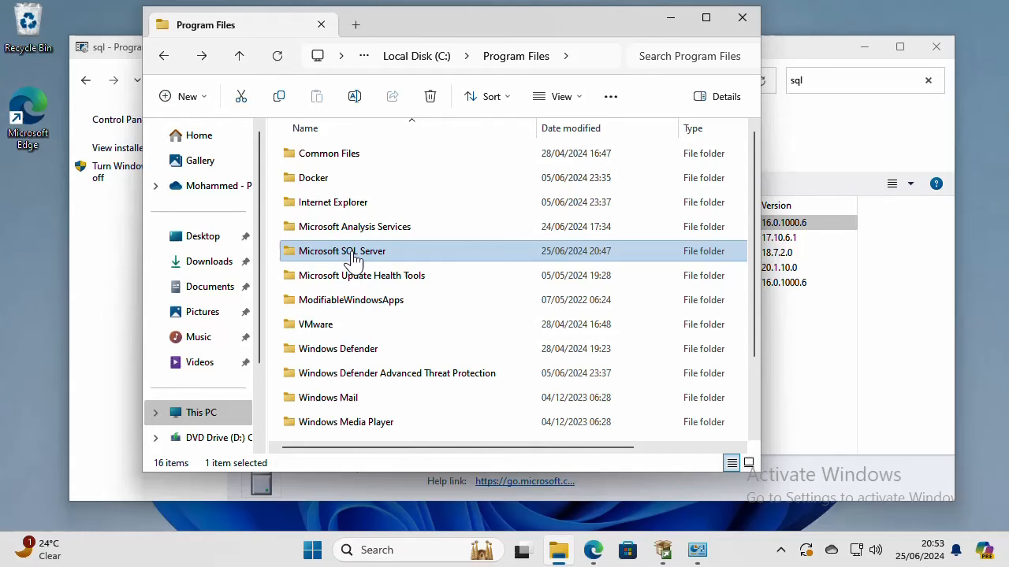
Delete the Microsoft SQL Server folder from Program Files.
right_click(342, 250)
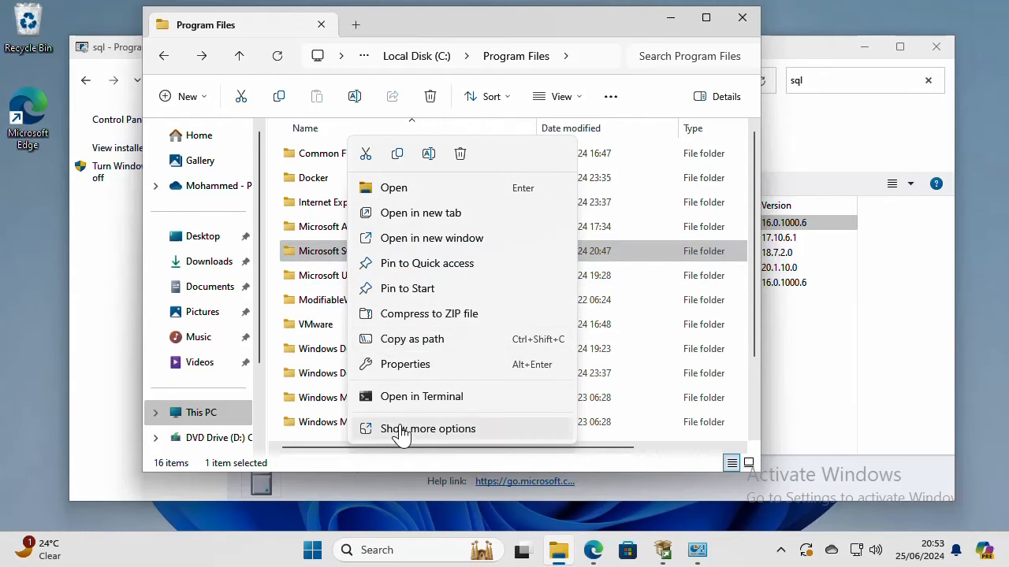
left_click(429, 429)
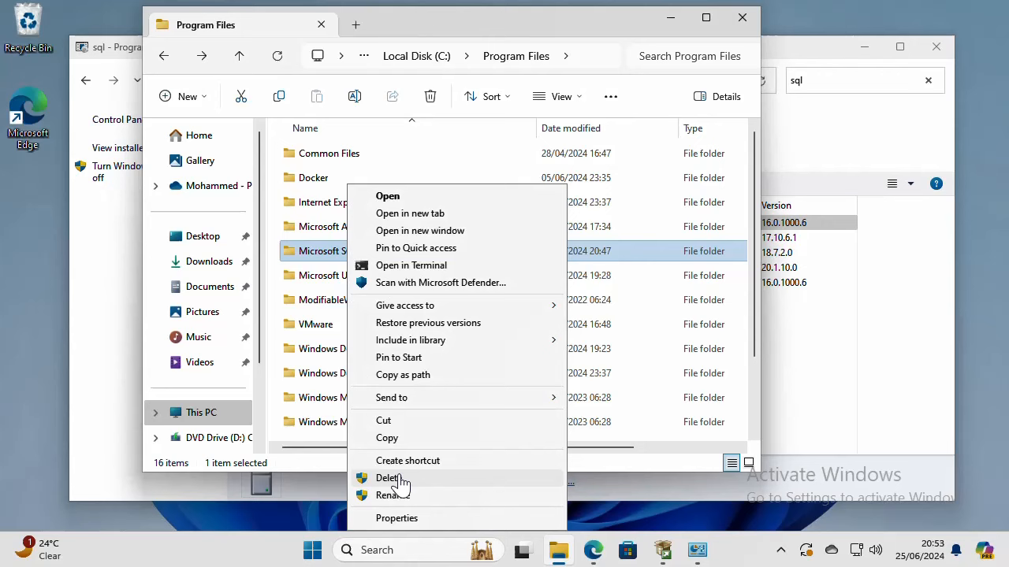
left_click(391, 479)
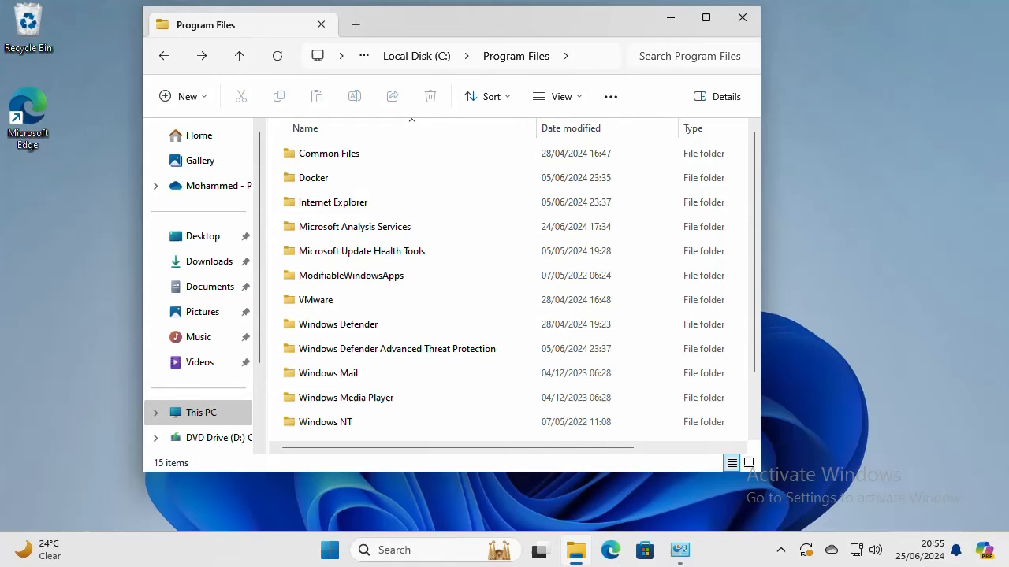
mouse_move(426, 550)
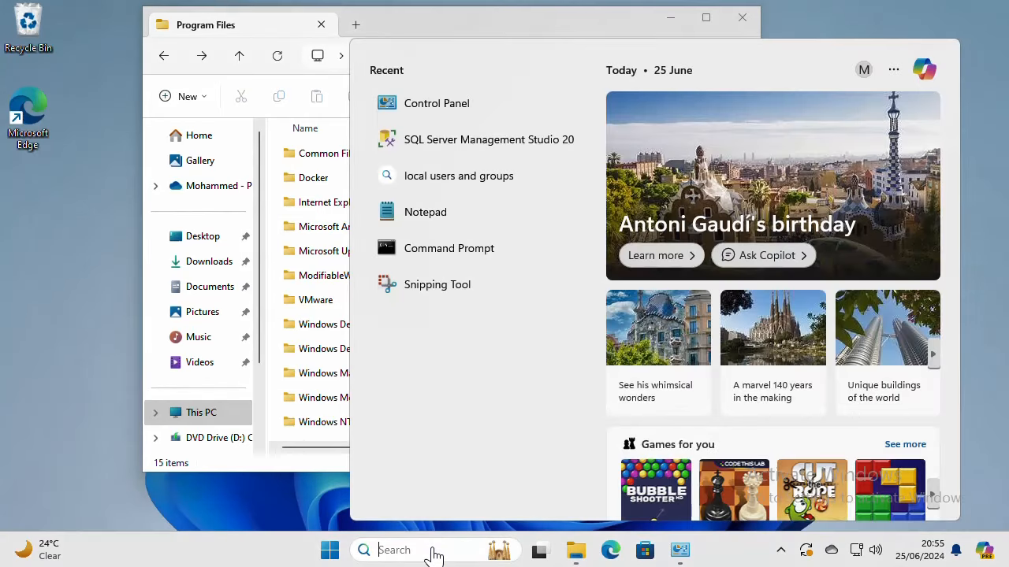
Launch Registry Editor as administrator via Windows Search for 'regedit', approving the UAC prompt.
type("regedit")
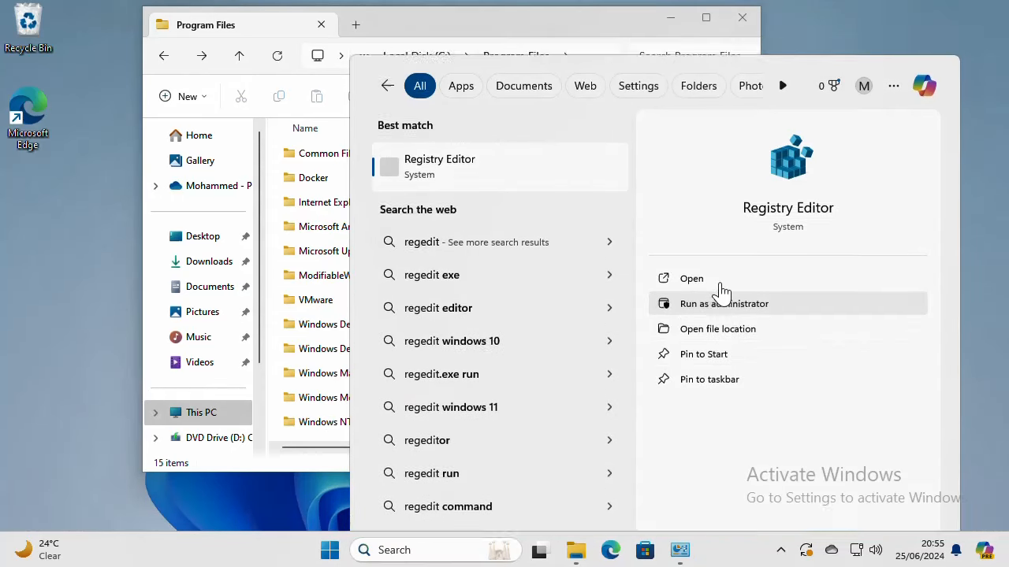
left_click(721, 303)
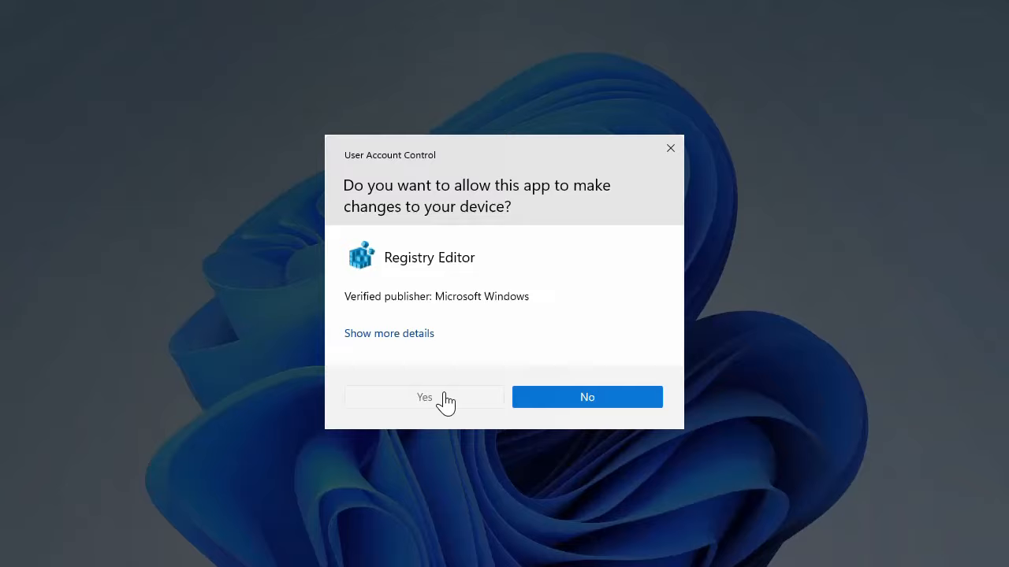
left_click(424, 397)
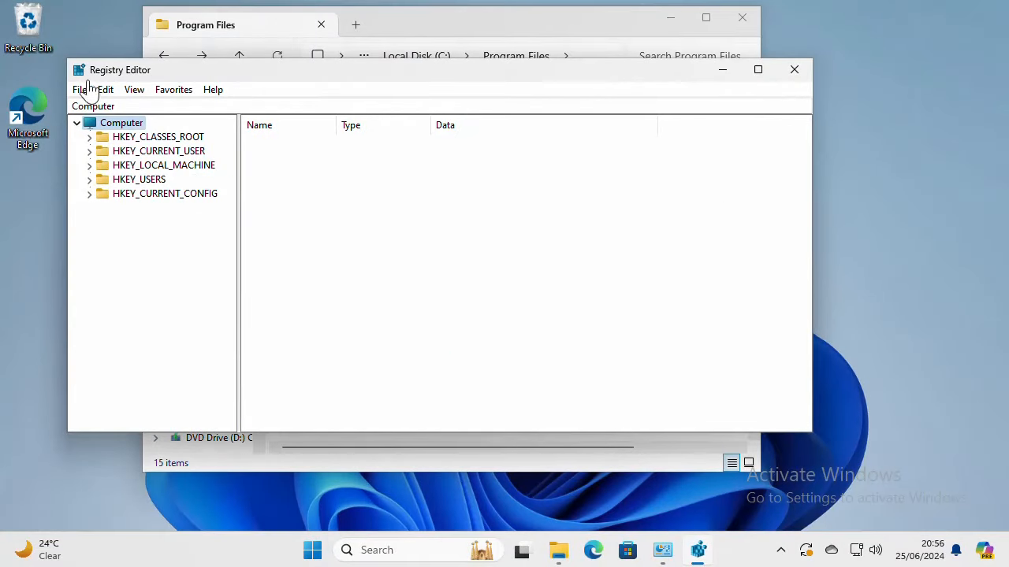
Export the whole registry to the Desktop as a backup file named 'reg…'.
left_click(79, 88)
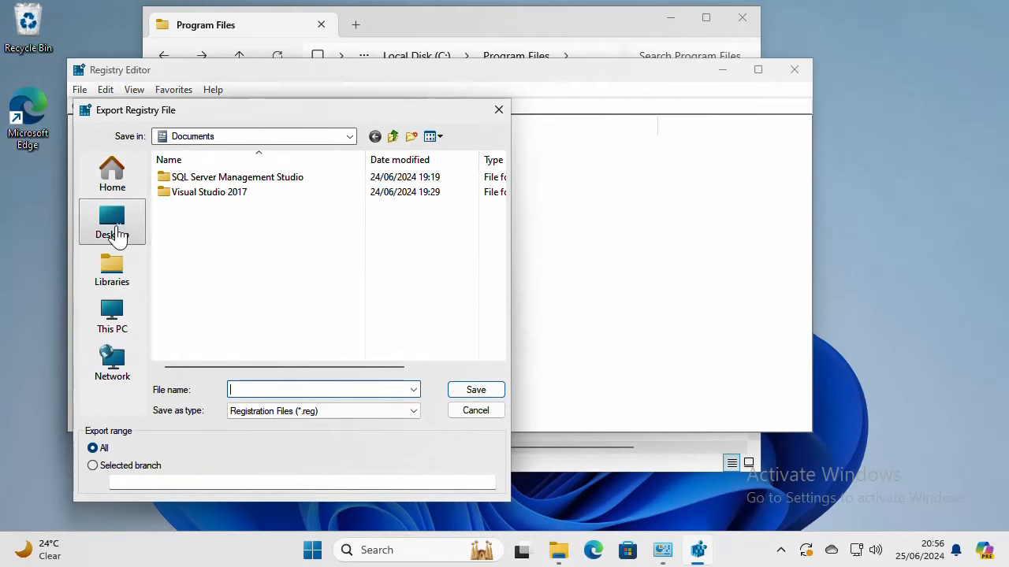
left_click(112, 224)
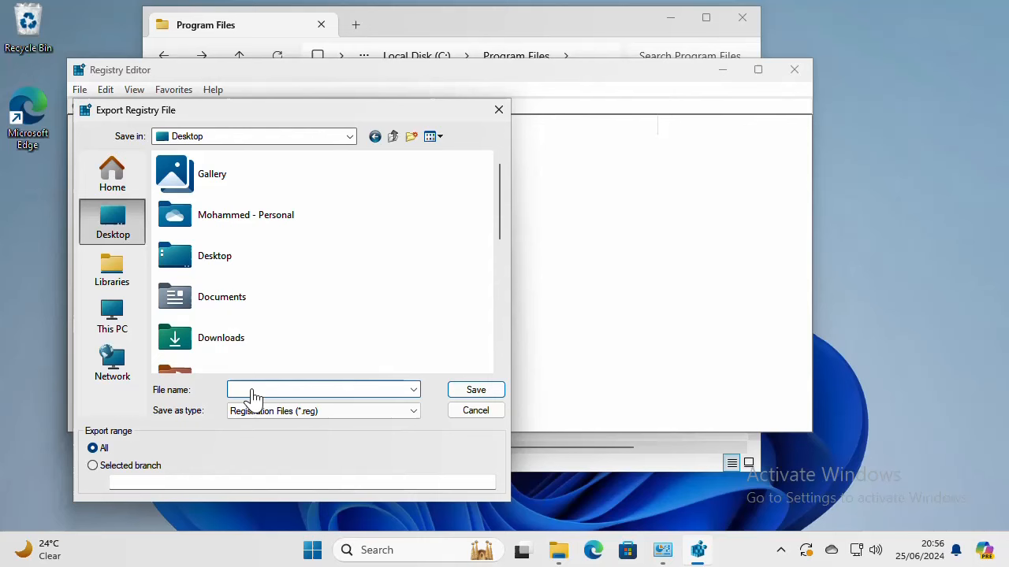
type("reg")
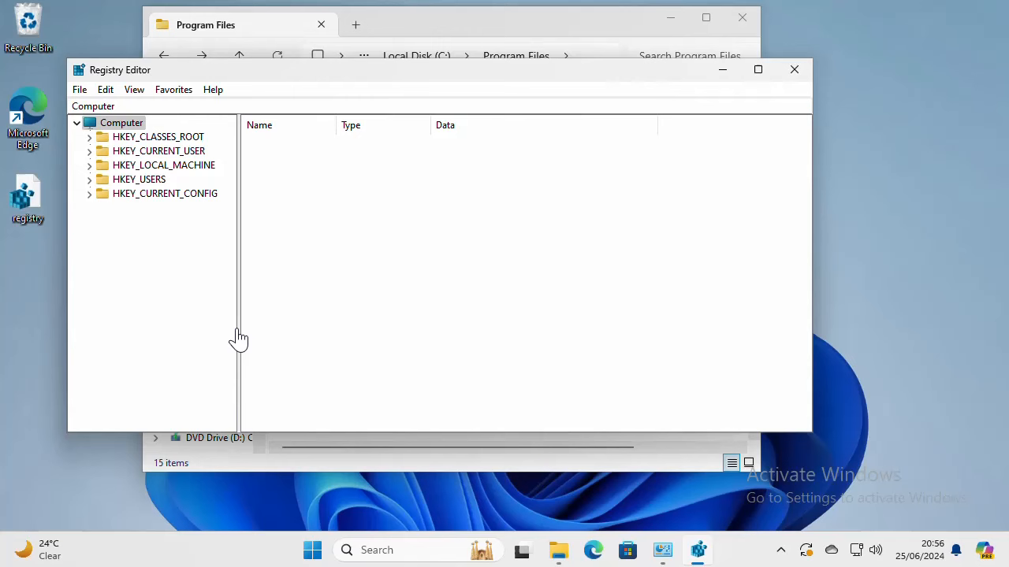
mouse_move(28, 192)
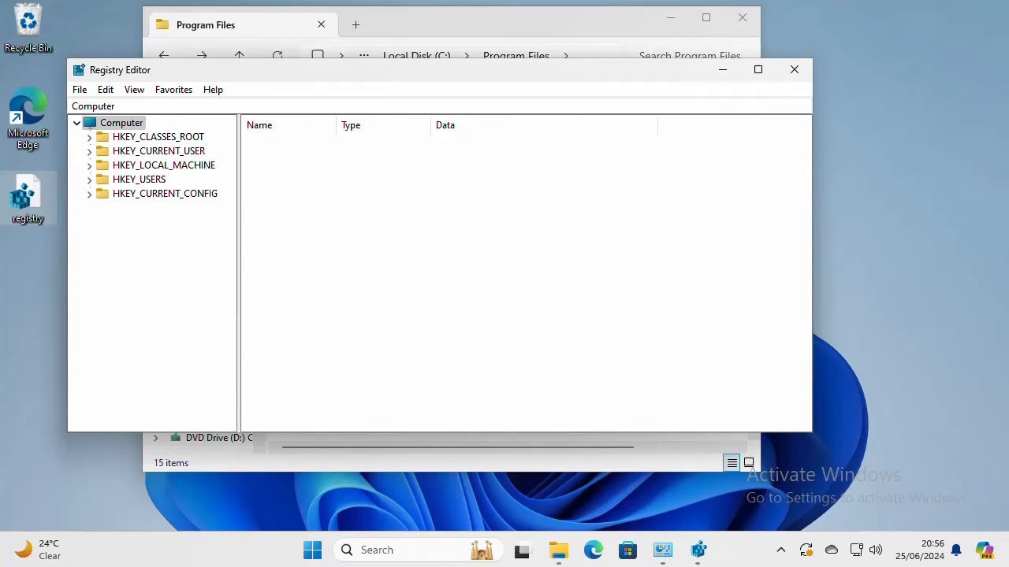
mouse_move(182, 173)
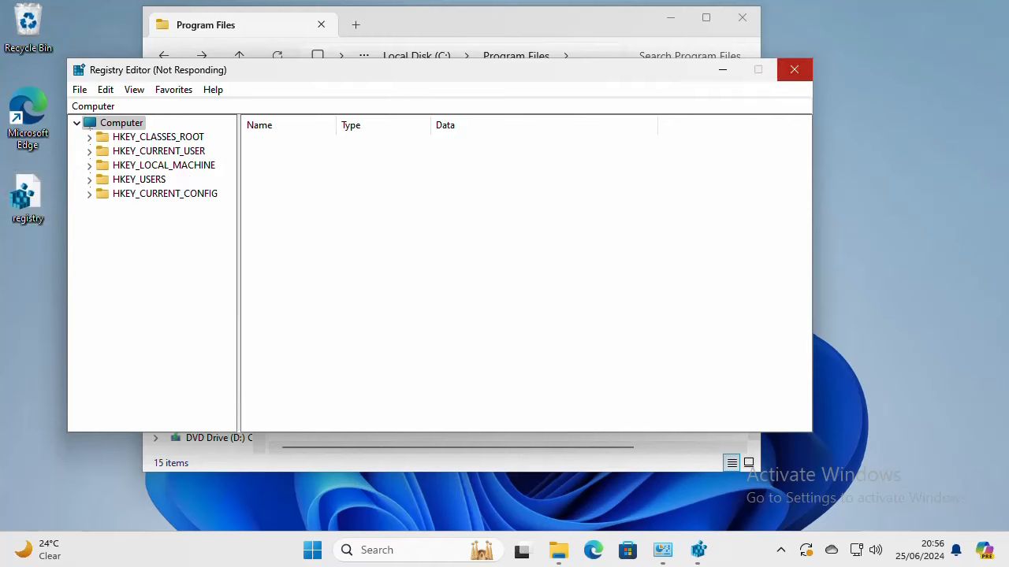
Expand HKEY_LOCAL_MACHINE > SOFTWARE > Microsoft in the registry tree.
left_click(164, 165)
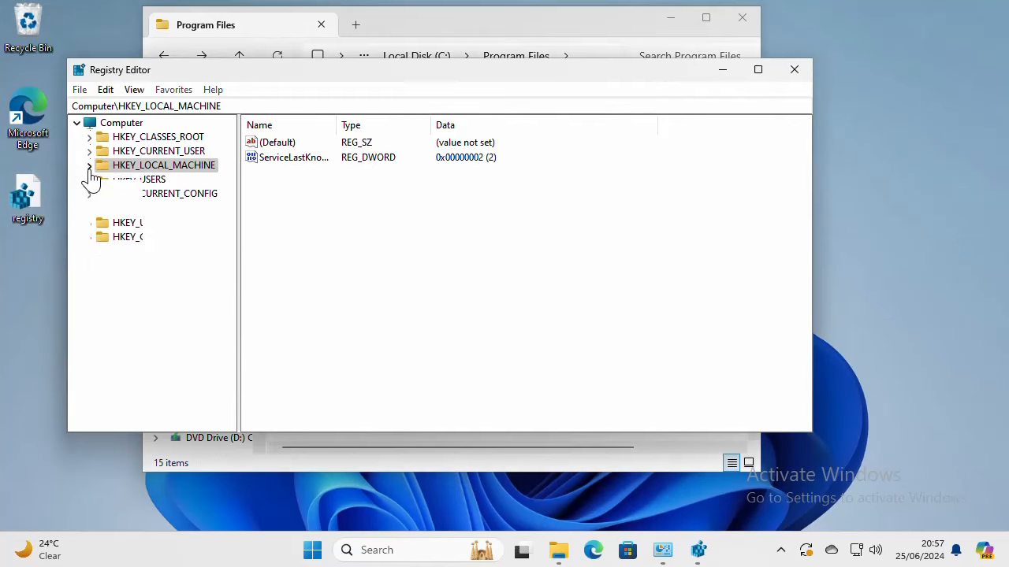
left_click(90, 166)
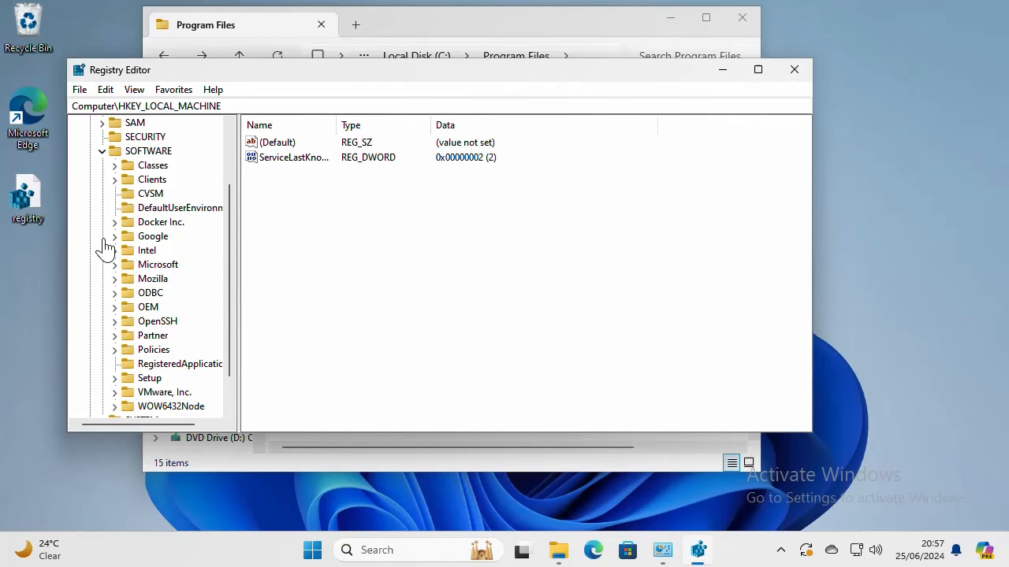
mouse_move(188, 301)
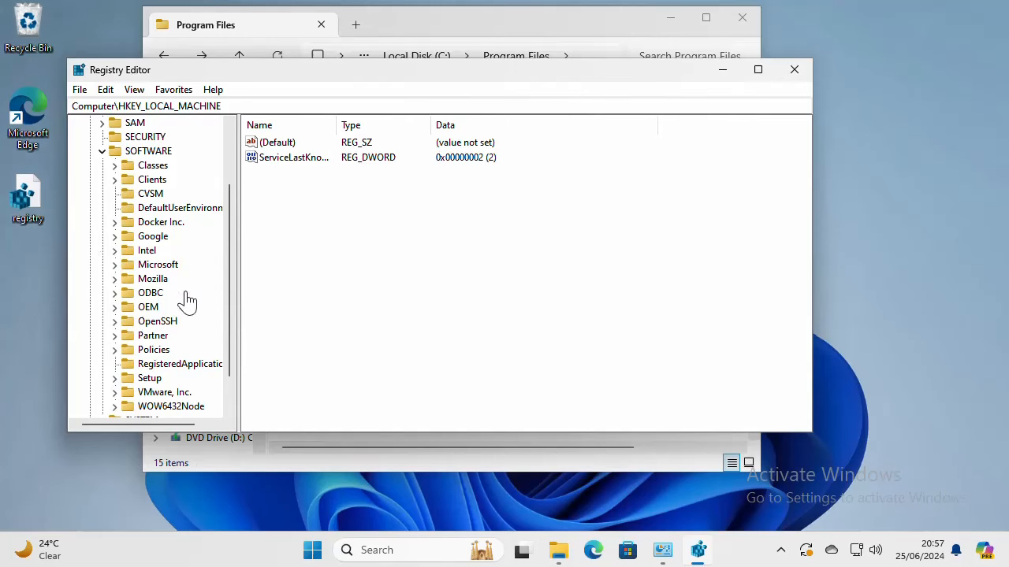
left_click(148, 379)
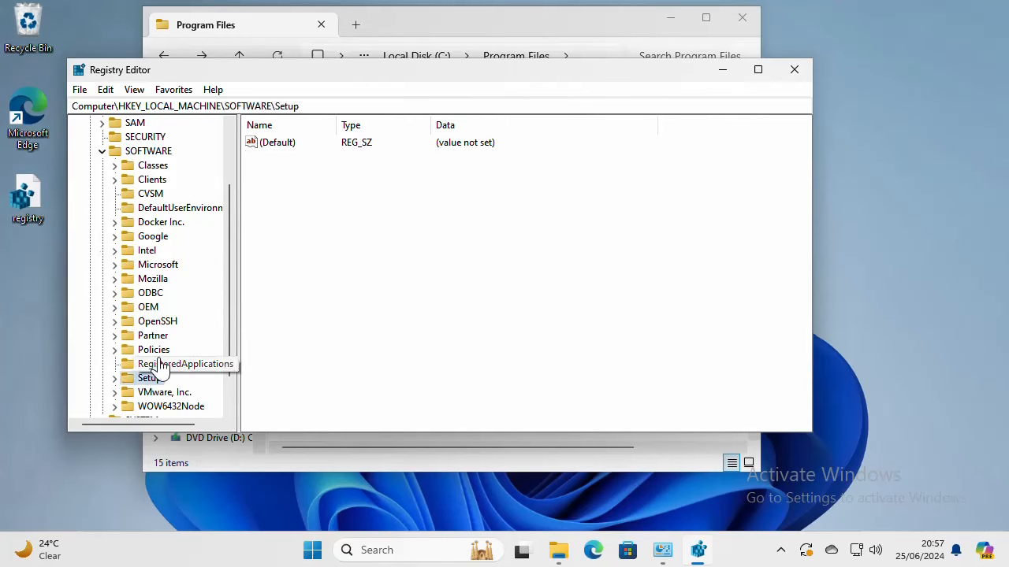
left_click(158, 265)
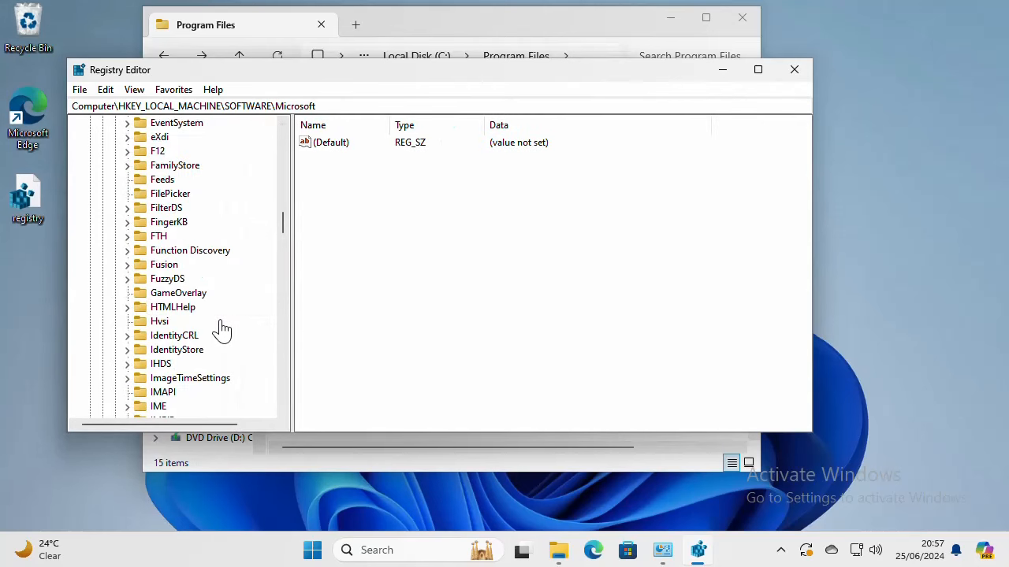
Locate and select the Microsoft SQL Server key under SOFTWARE\Microsoft.
scroll("down", 3)
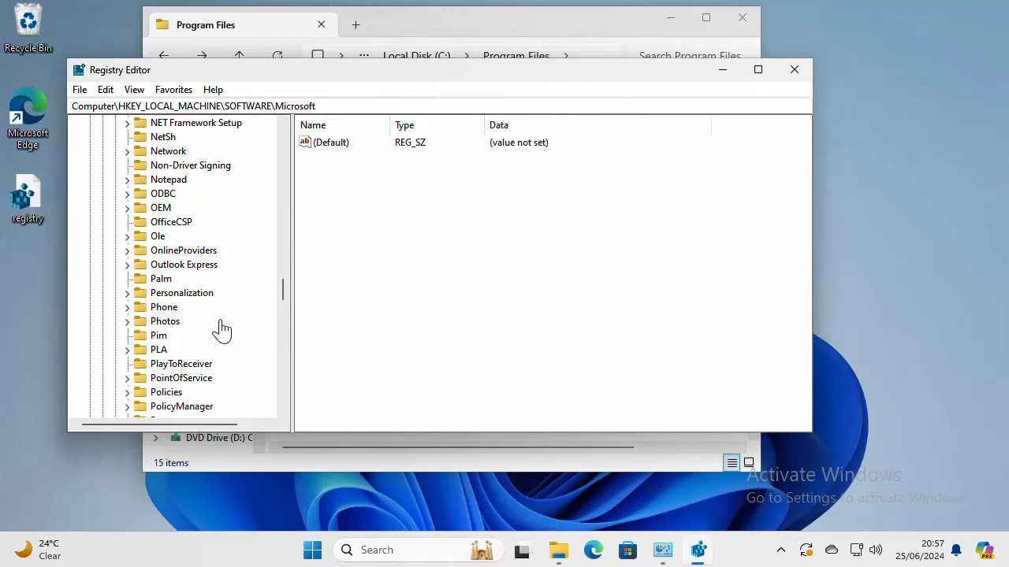
scroll("down", 3)
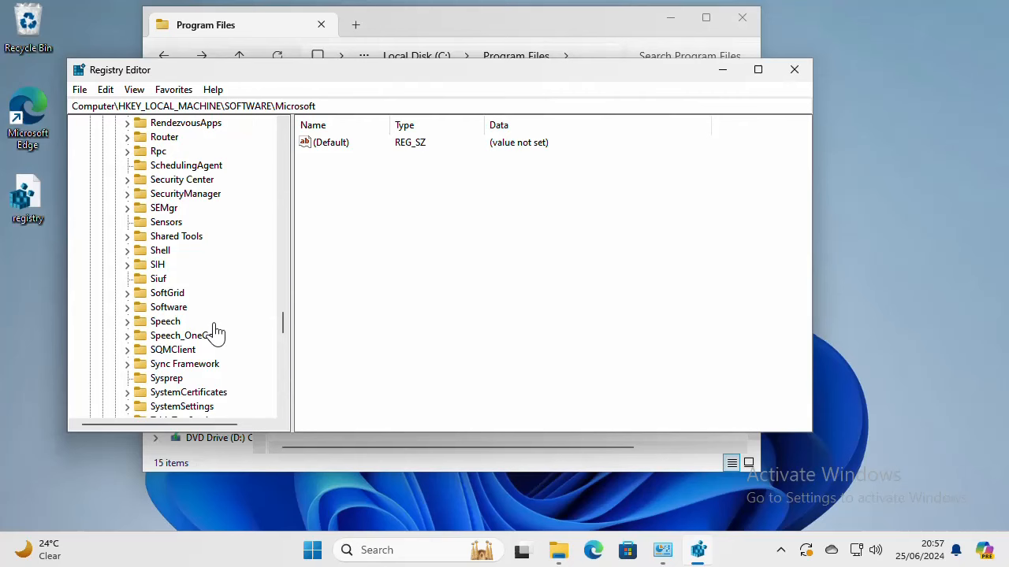
left_click(192, 237)
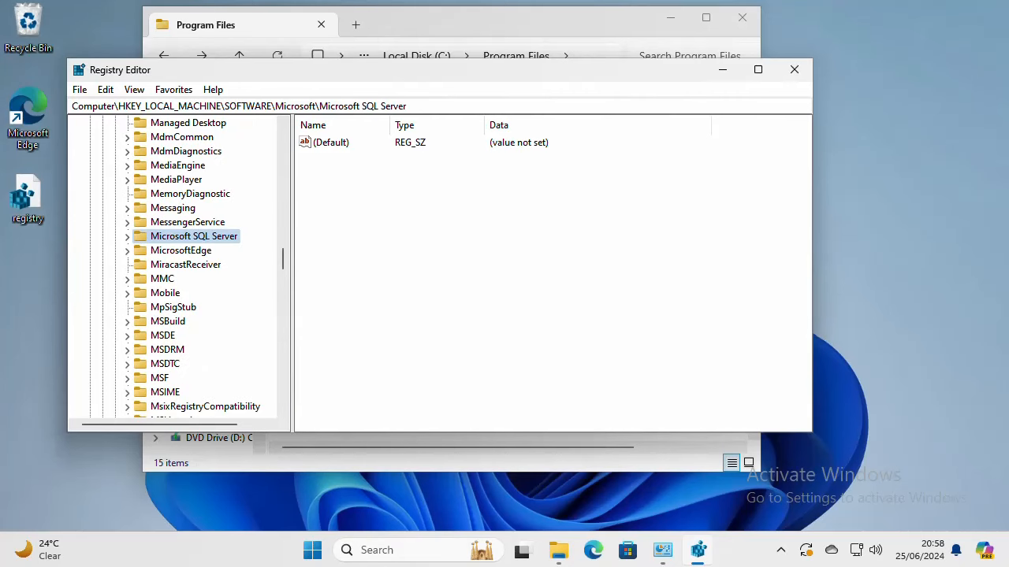
mouse_move(219, 239)
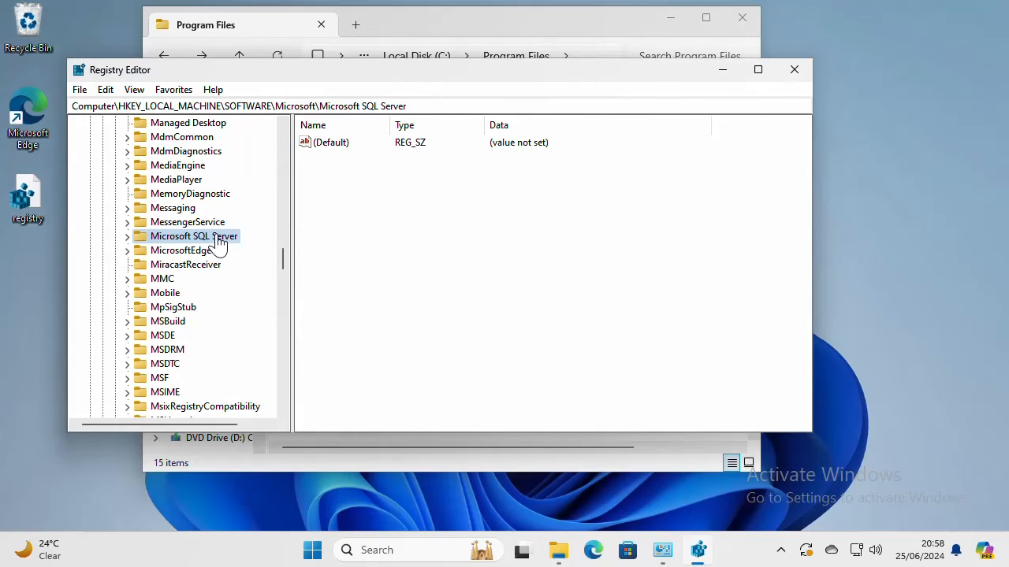
Delete the Microsoft SQL Server key and return to the SOFTWARE key.
right_click(193, 236)
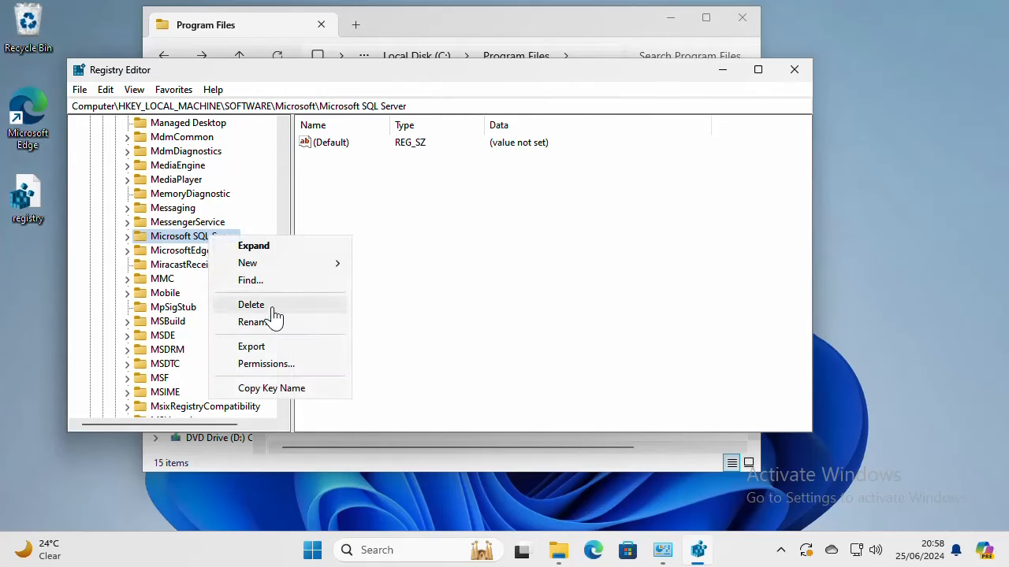
left_click(251, 306)
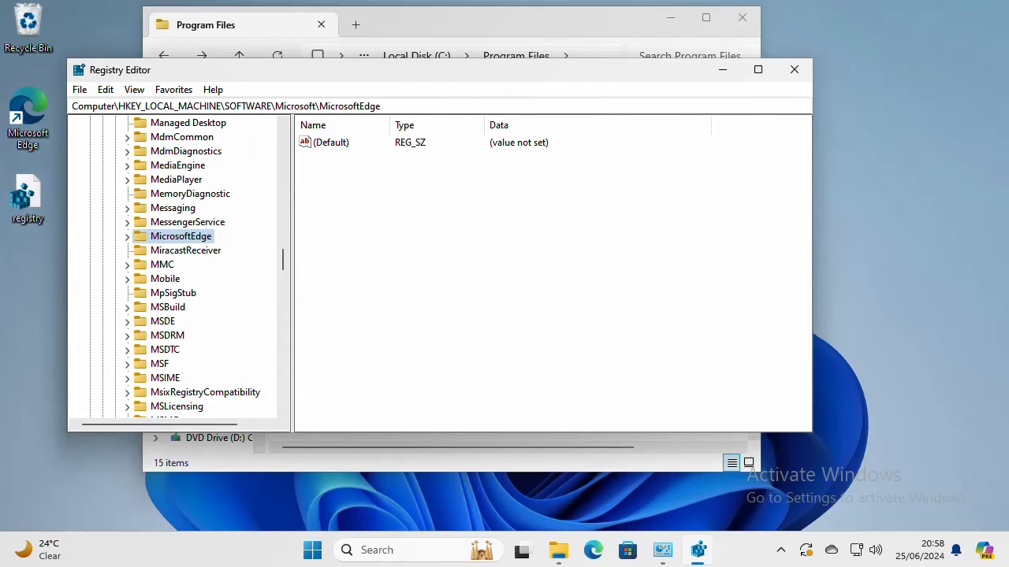
scroll("down", 3)
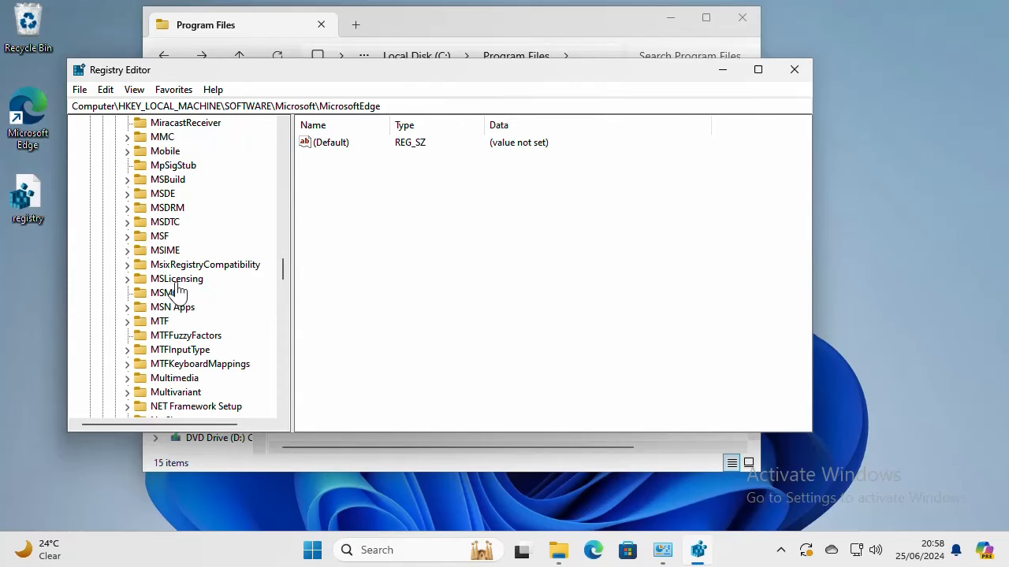
left_click(177, 277)
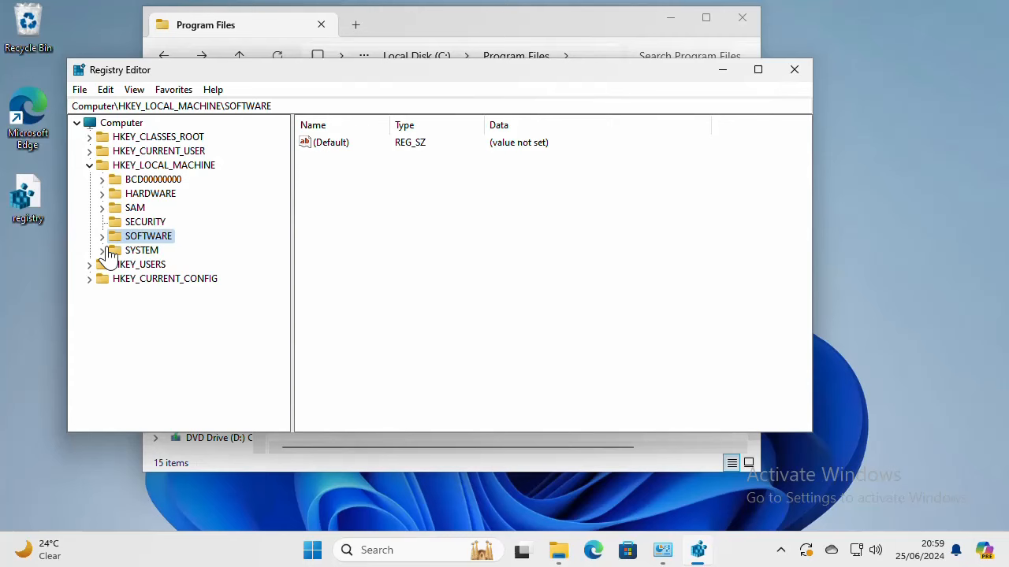
Expand SYSTEM > CurrentControlSet > Services under HKEY_LOCAL_MACHINE.
left_click(103, 249)
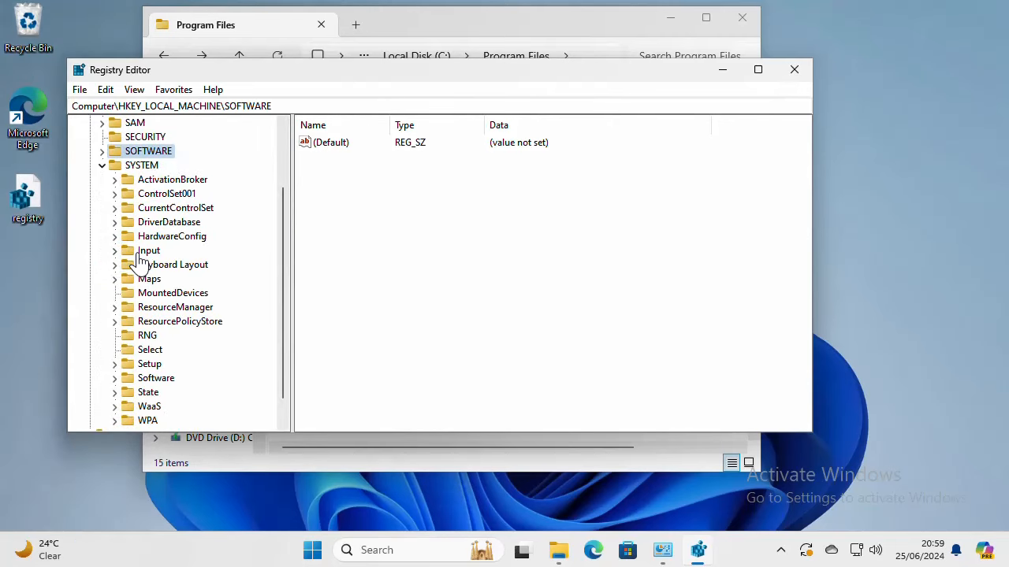
scroll("down", 3)
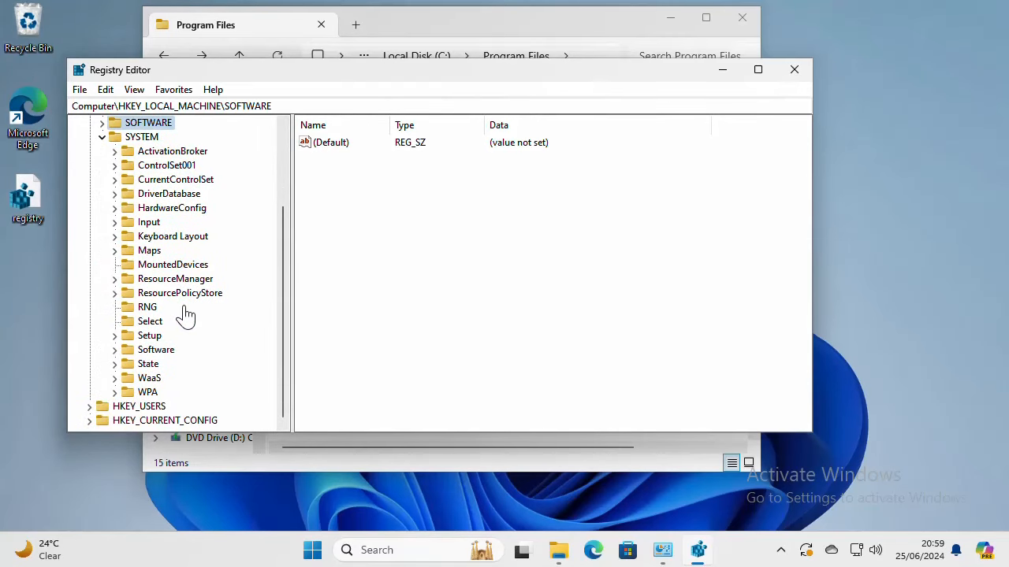
mouse_move(179, 211)
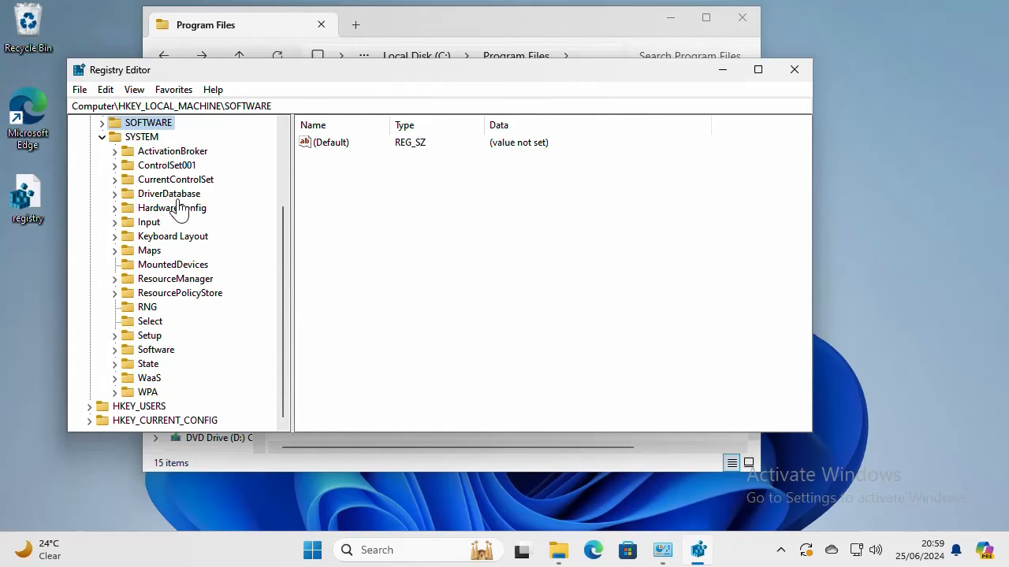
left_click(175, 180)
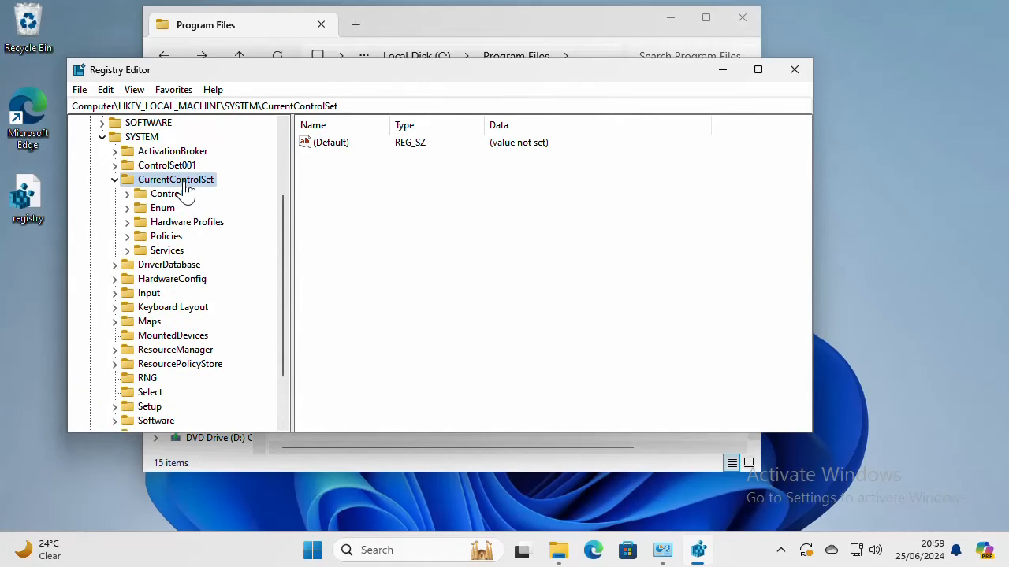
left_click(139, 249)
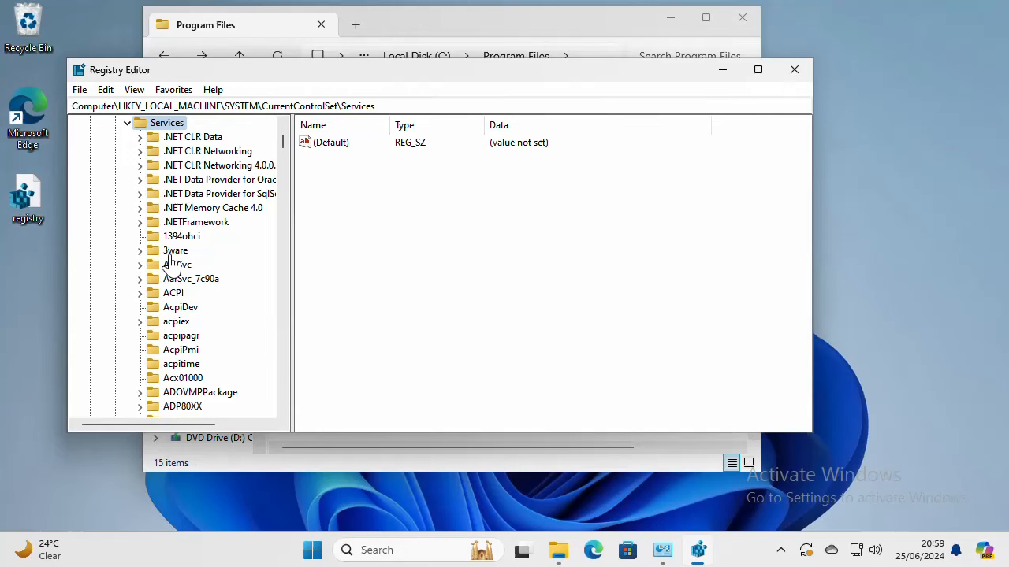
Browse the service keys, checking entries such as MsSecWfp for SQL Server remnants.
scroll("down", 3)
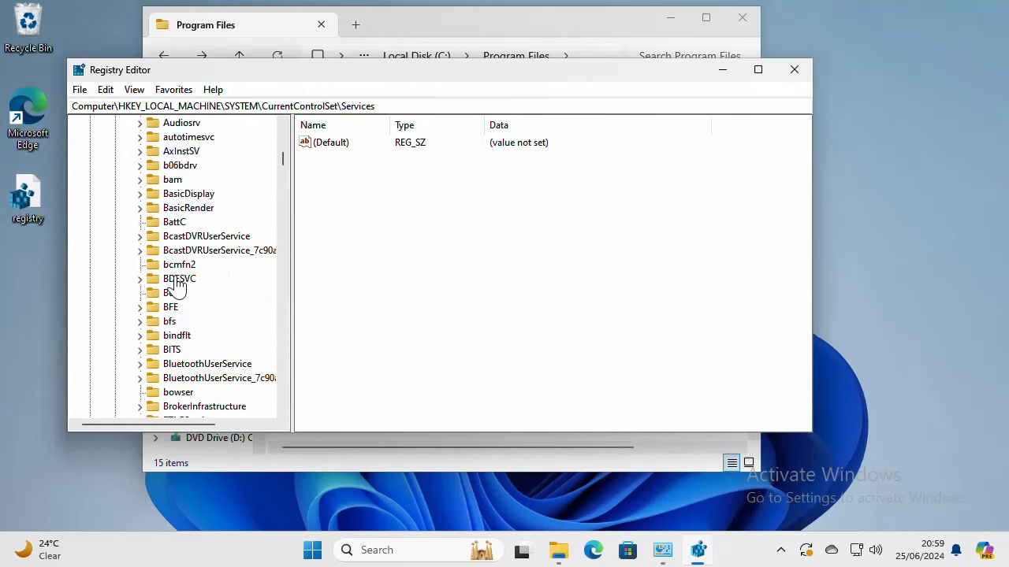
left_click(184, 350)
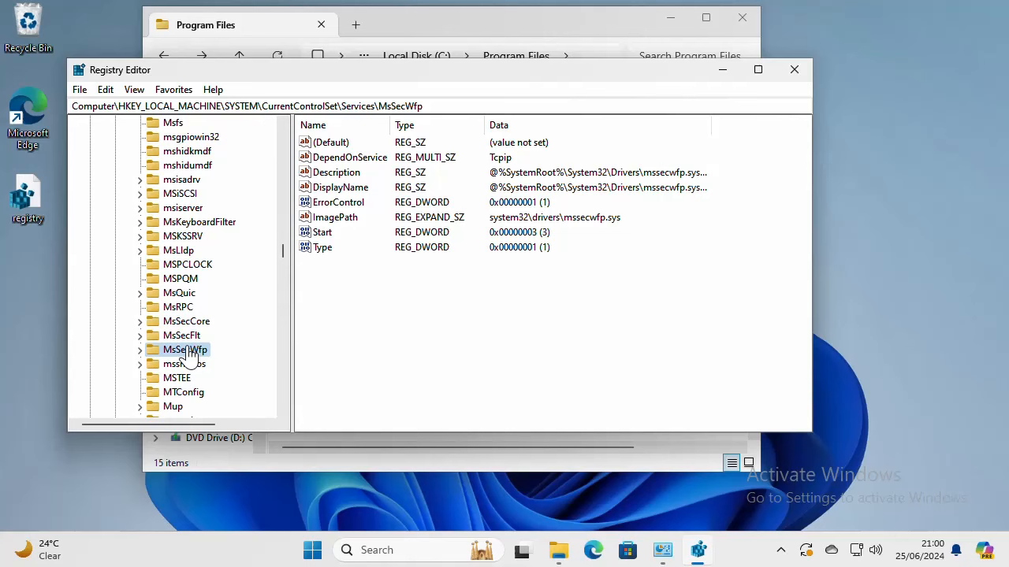
scroll("down", 3)
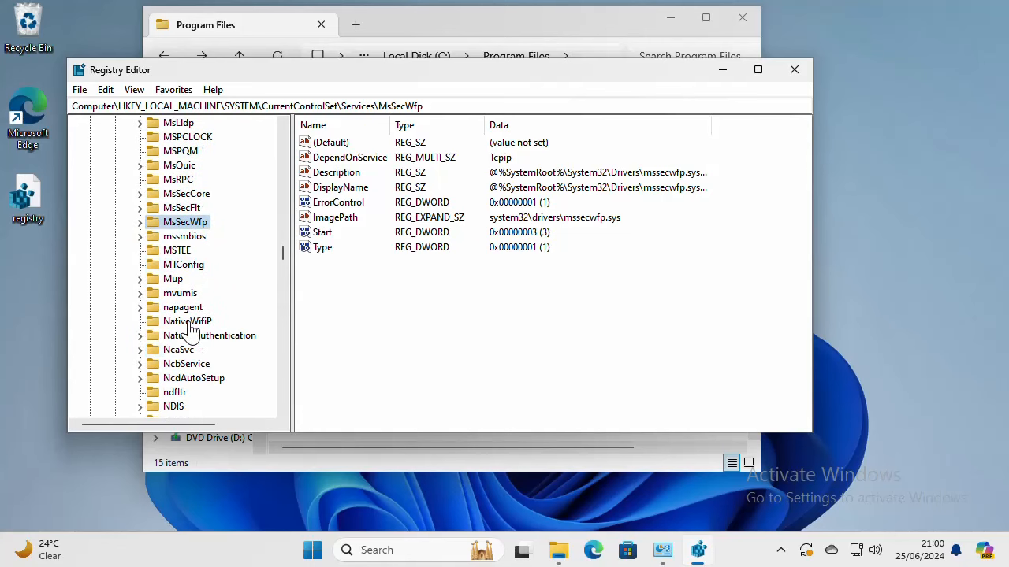
scroll("down", 3)
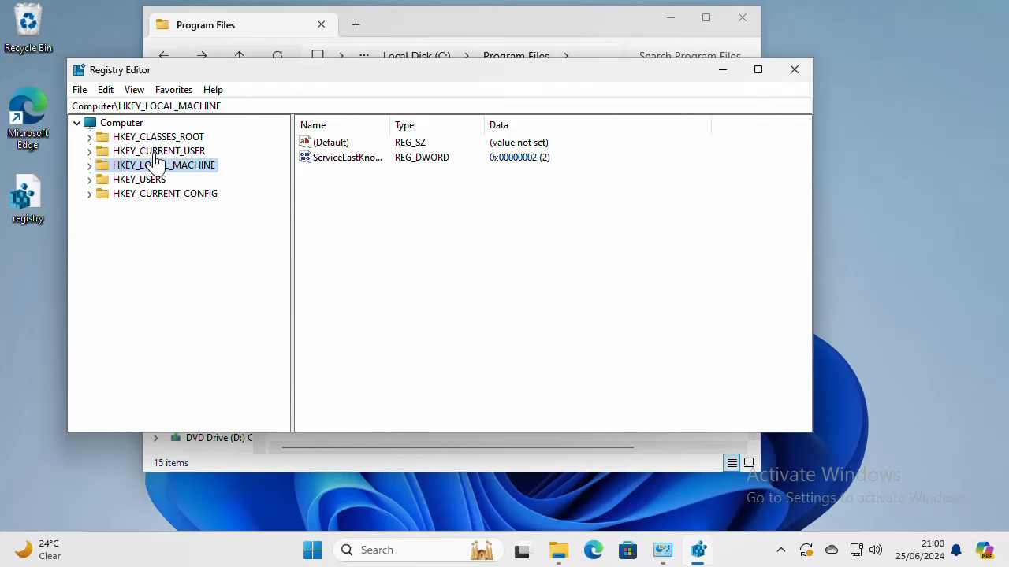
Browse HKEY_CURRENT_USER\Software\Microsoft and select its Multimedia subkey.
left_click(158, 152)
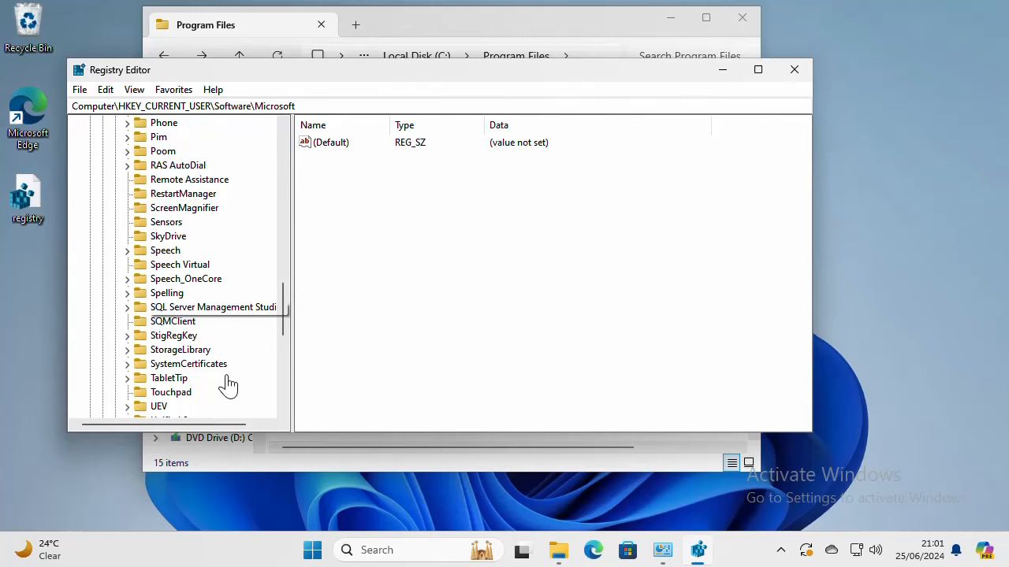
left_click(173, 278)
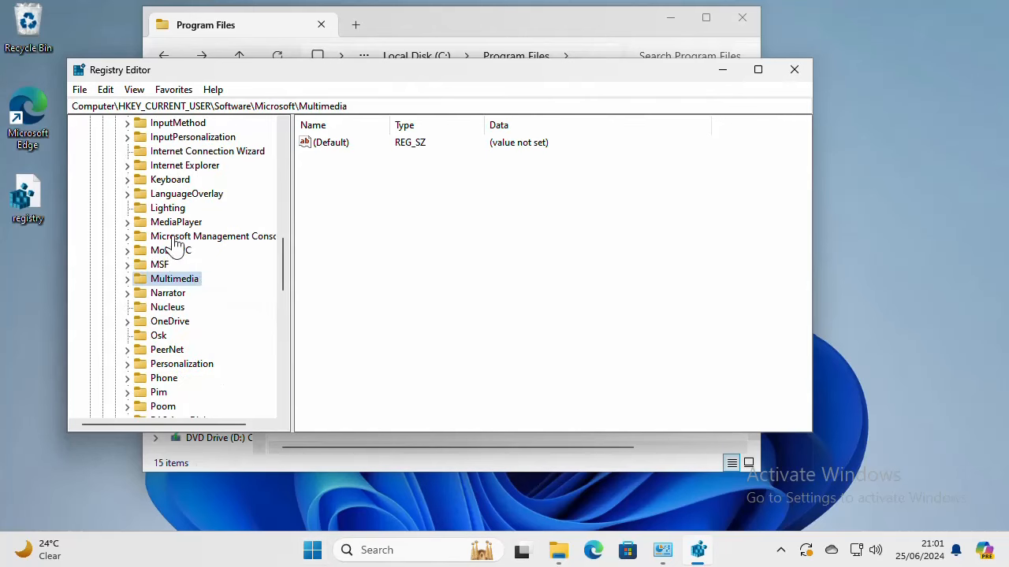
mouse_move(170, 252)
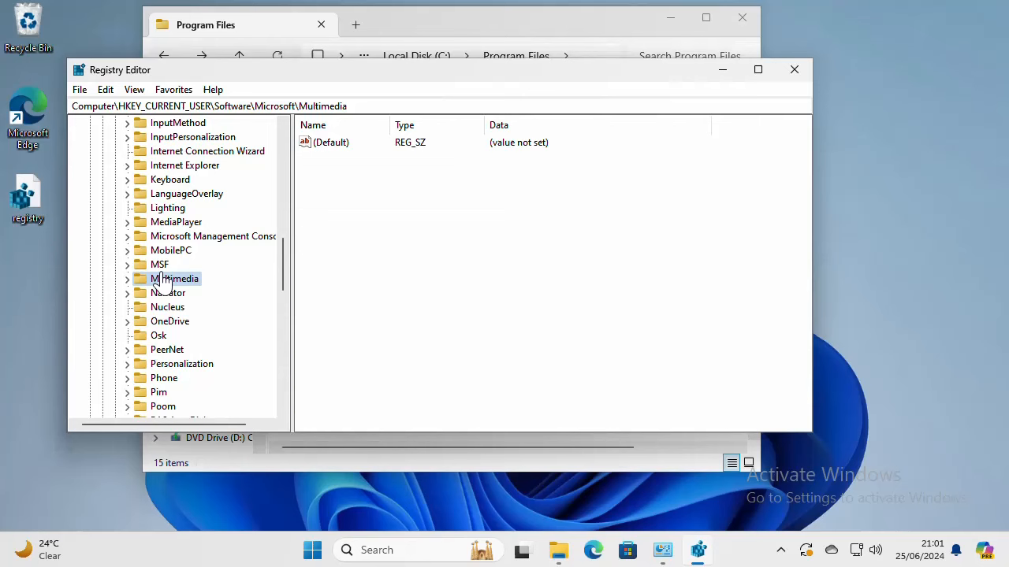
left_click(174, 278)
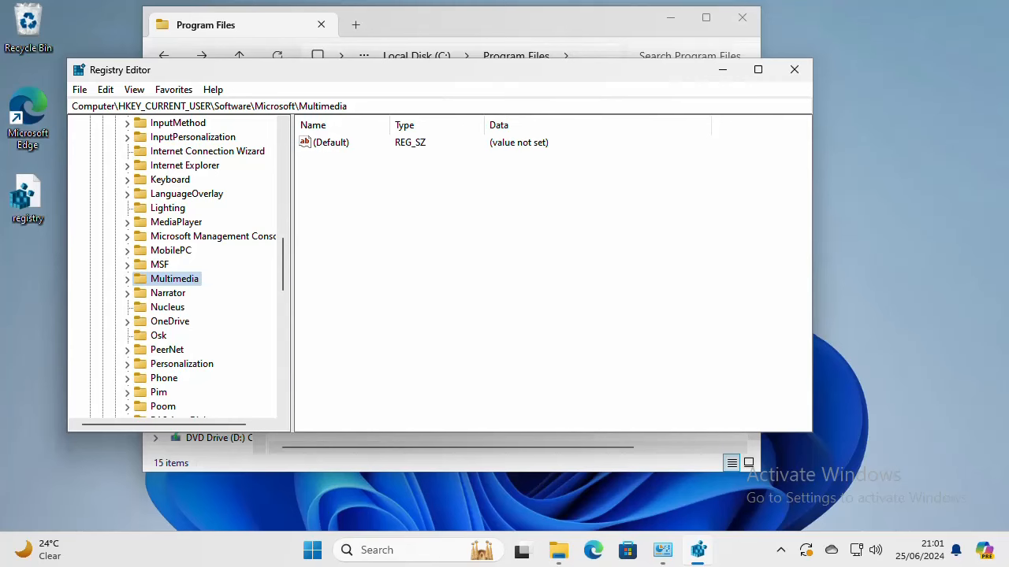
mouse_move(432, 508)
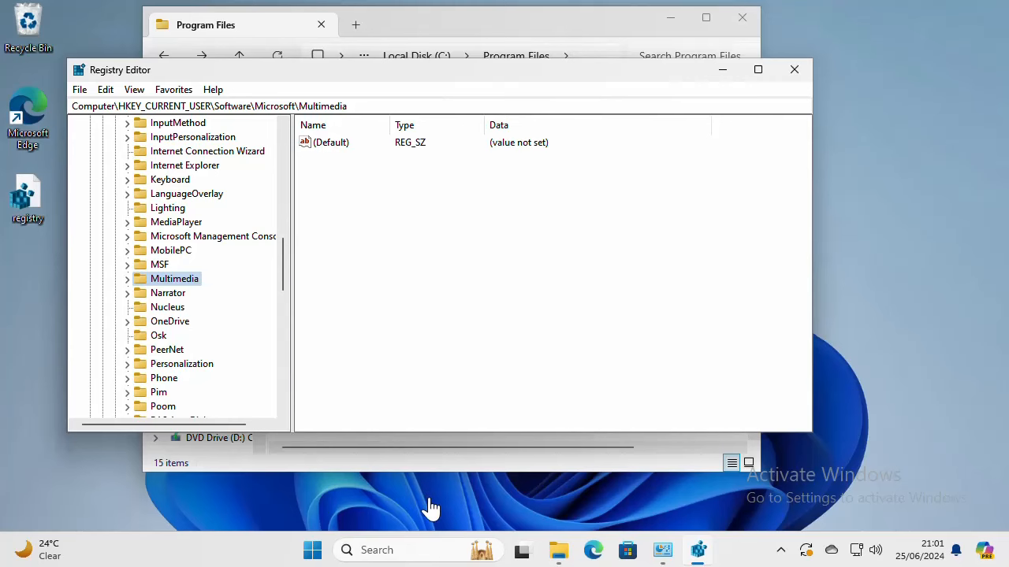
left_click(347, 550)
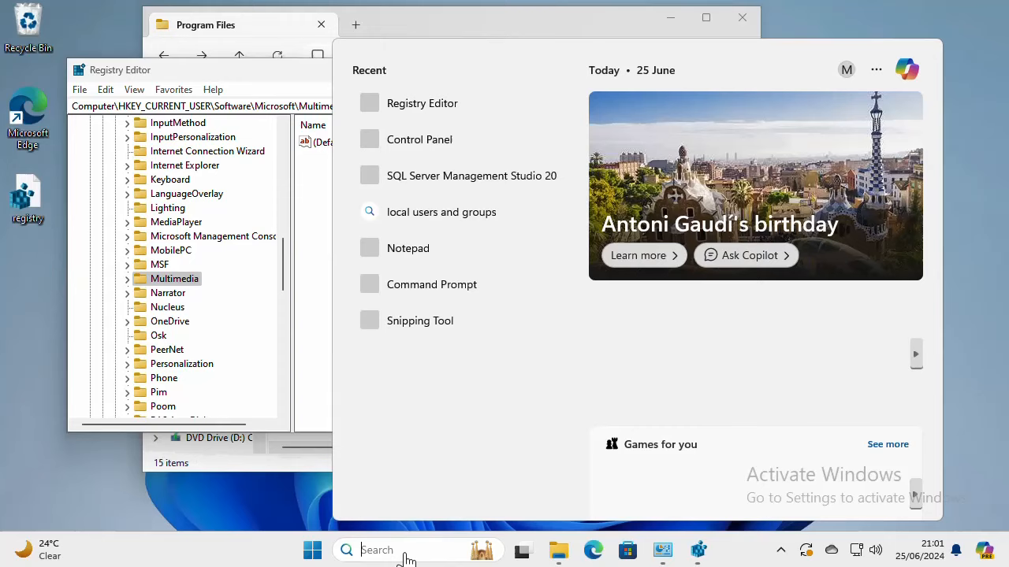
type("notepad")
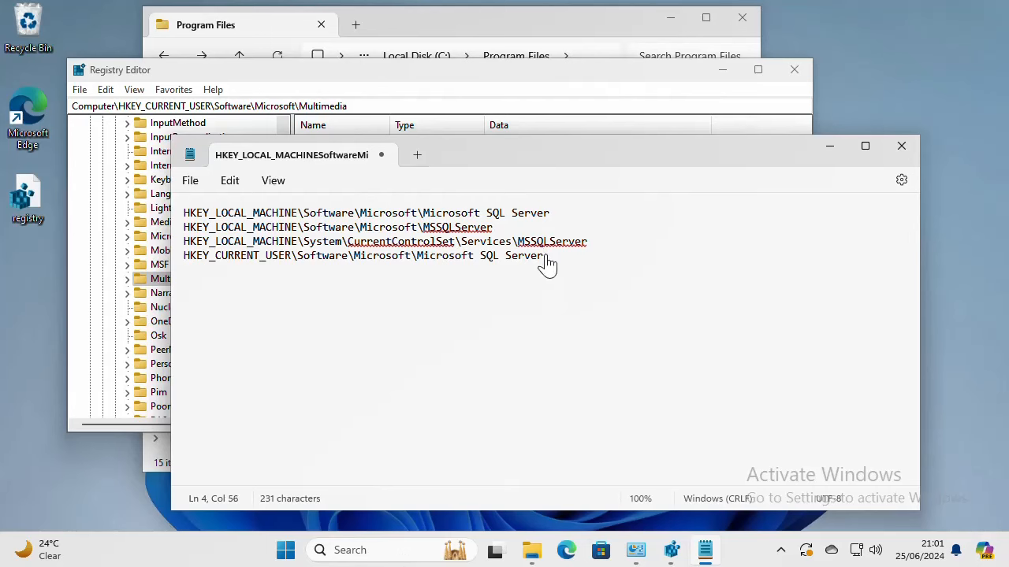
key("ctrl+a")
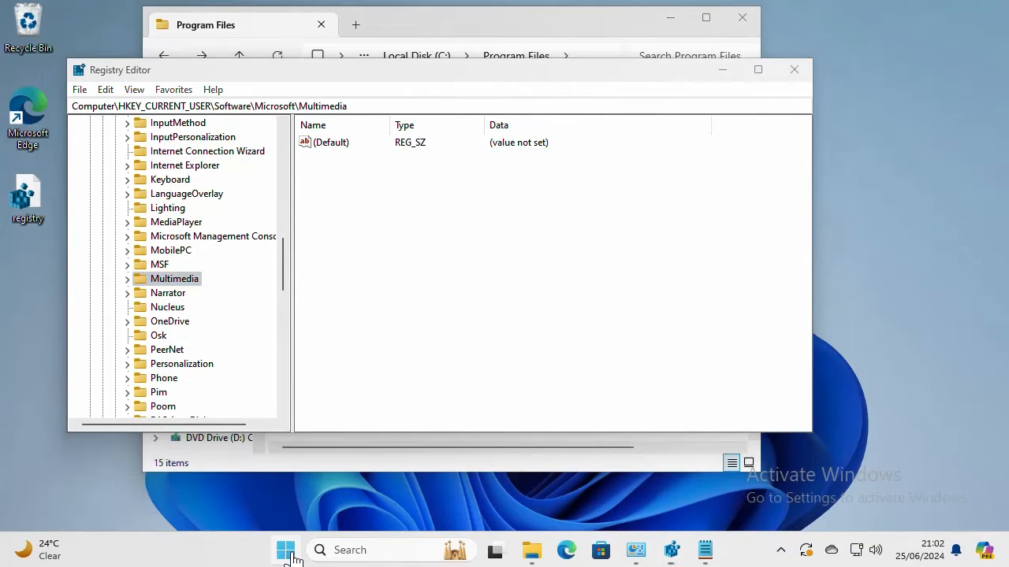
Bring up the Start menu with its account and power options.
left_click(285, 550)
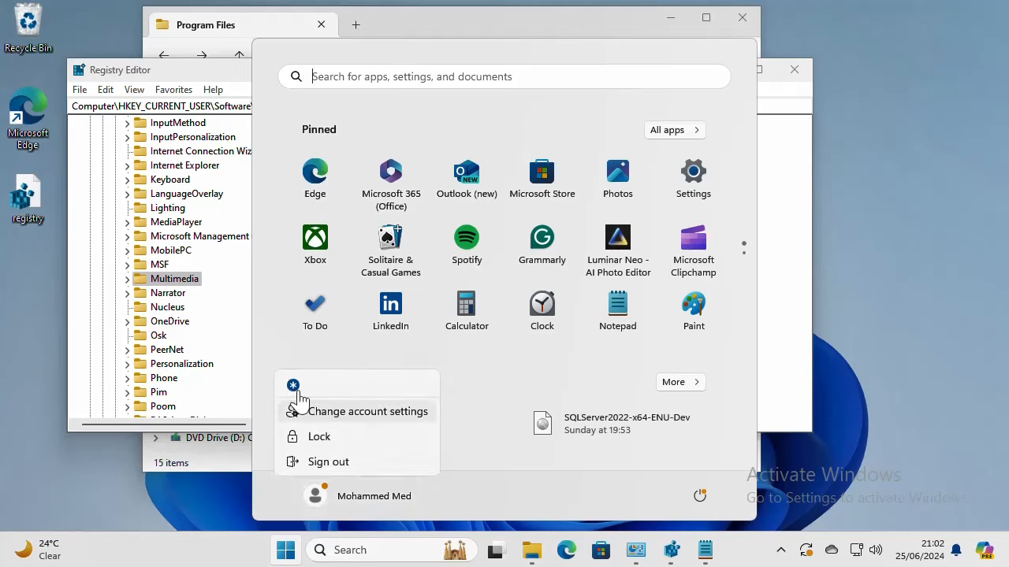
mouse_move(338, 501)
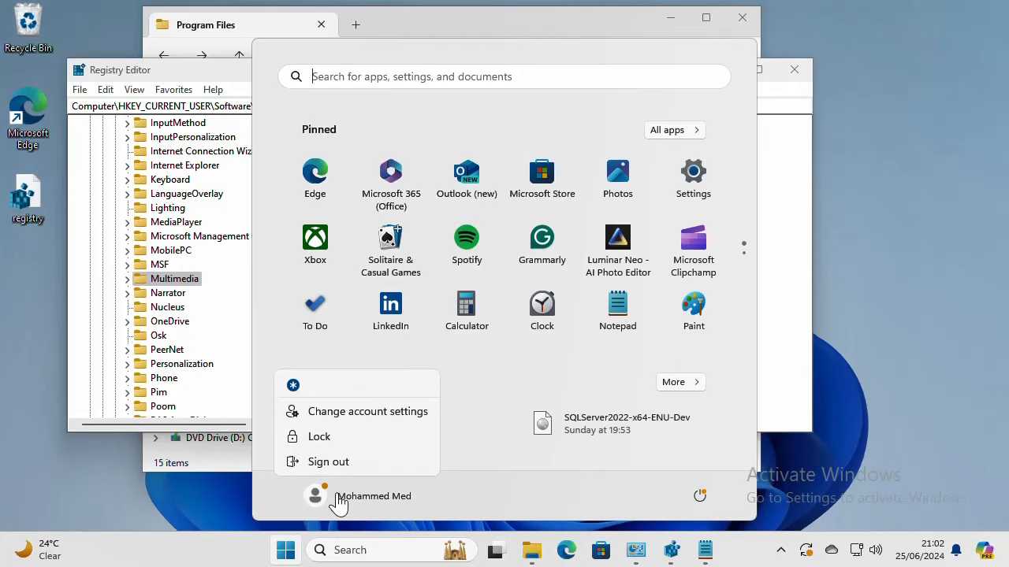